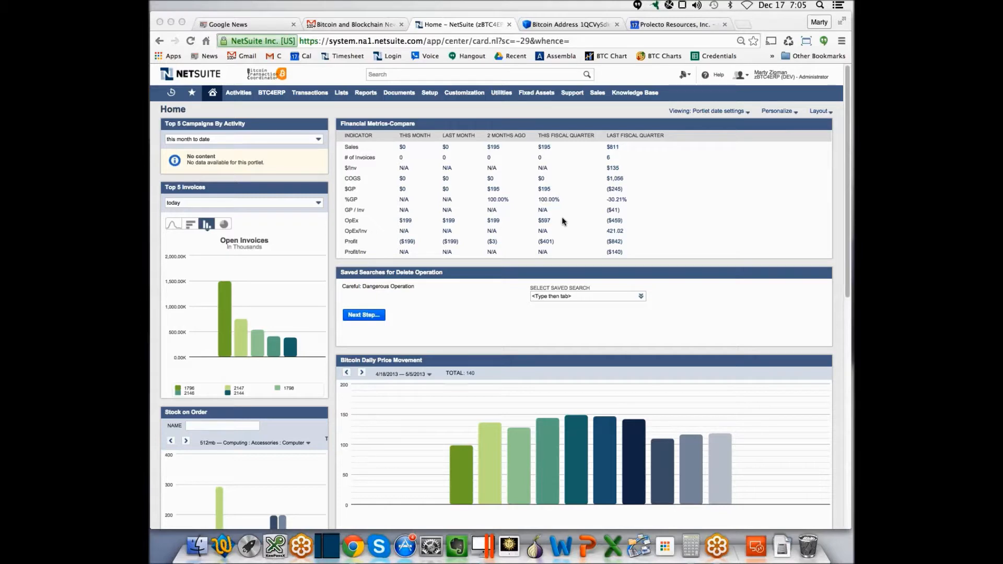
pyautogui.moveTo(469, 199)
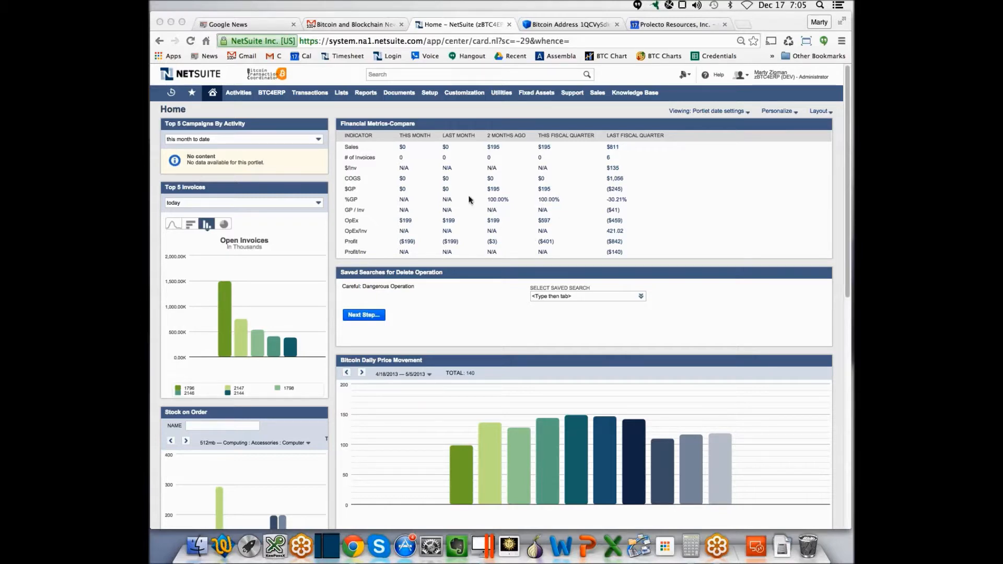
pyautogui.moveTo(452, 104)
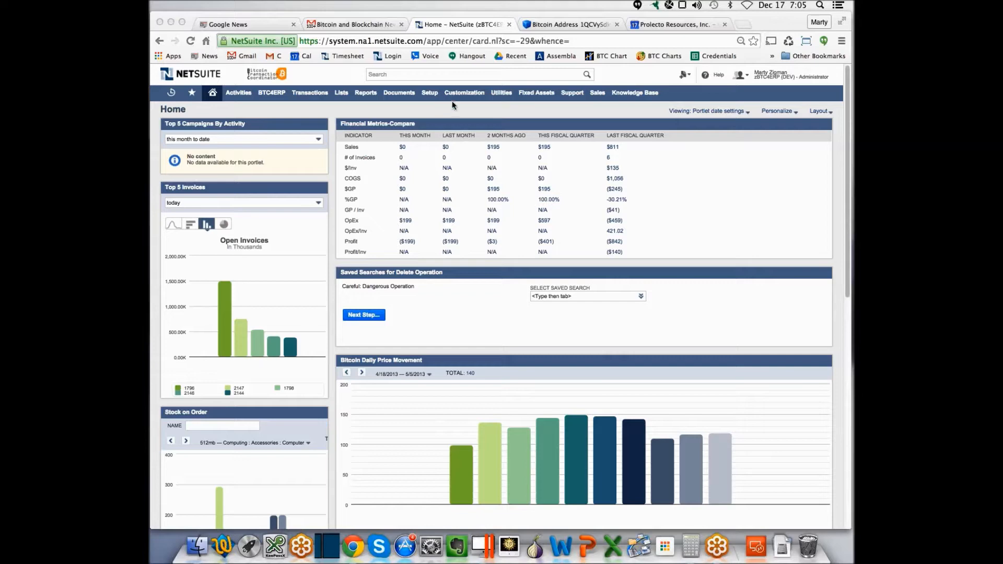
# Bring up the Customization menu options leading to CRE Profile.
pyautogui.click(464, 92)
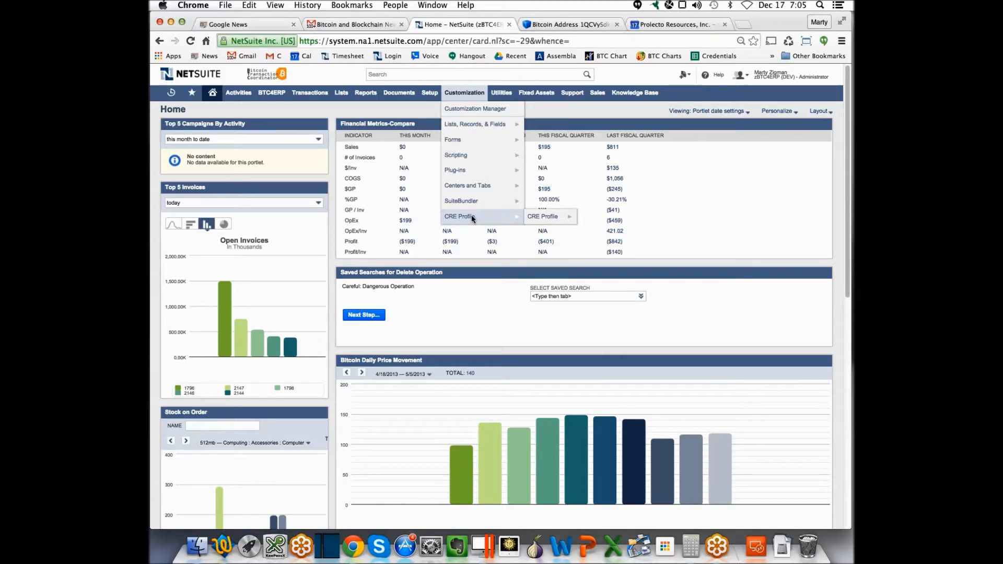
# Show the CRE Profile List with its nine sample profiles.
pyautogui.click(542, 216)
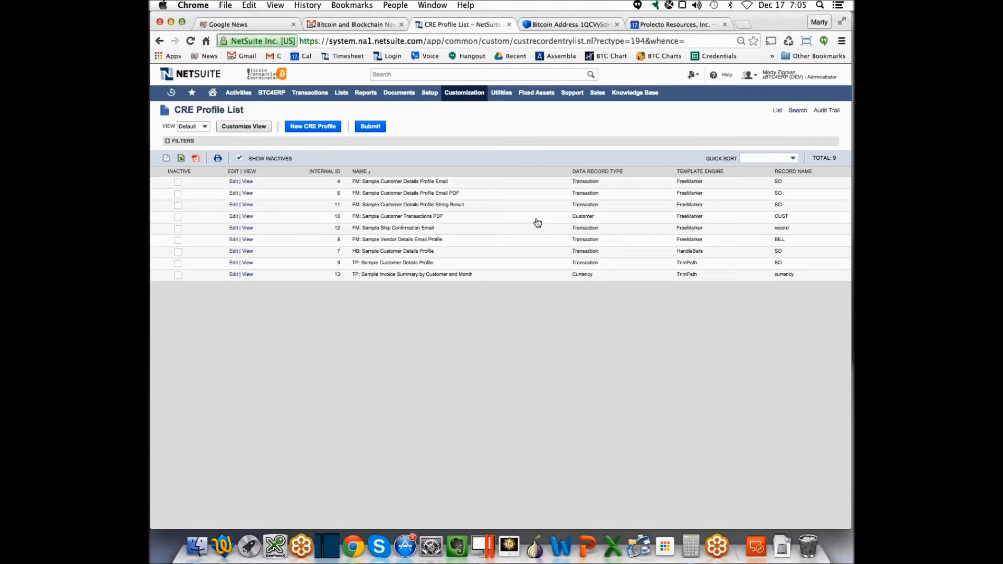
pyautogui.moveTo(244, 235)
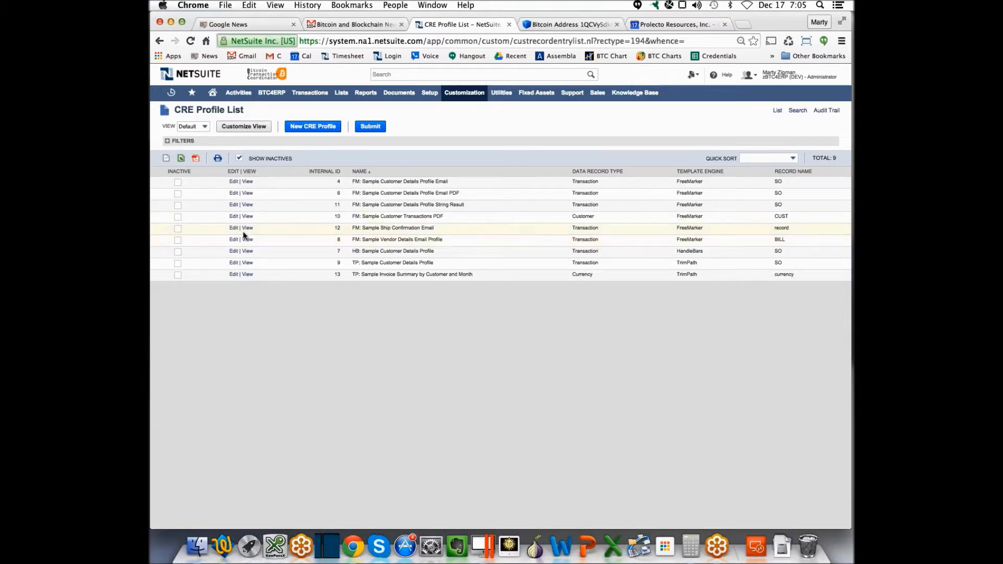
# View the 'FM: Sample Ship Confirmation Email' profile with its template and profile lines.
pyautogui.click(249, 228)
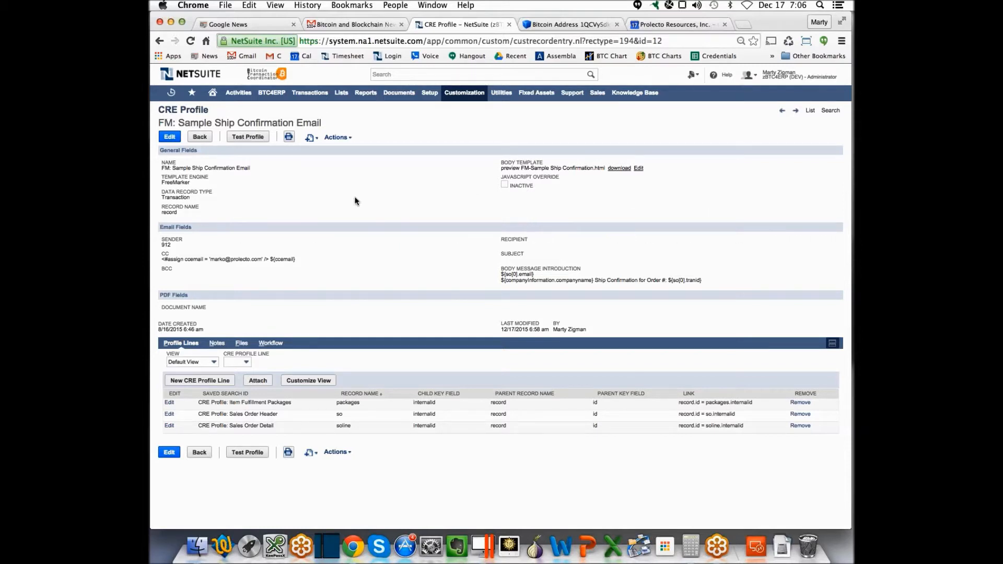
pyautogui.moveTo(350, 197)
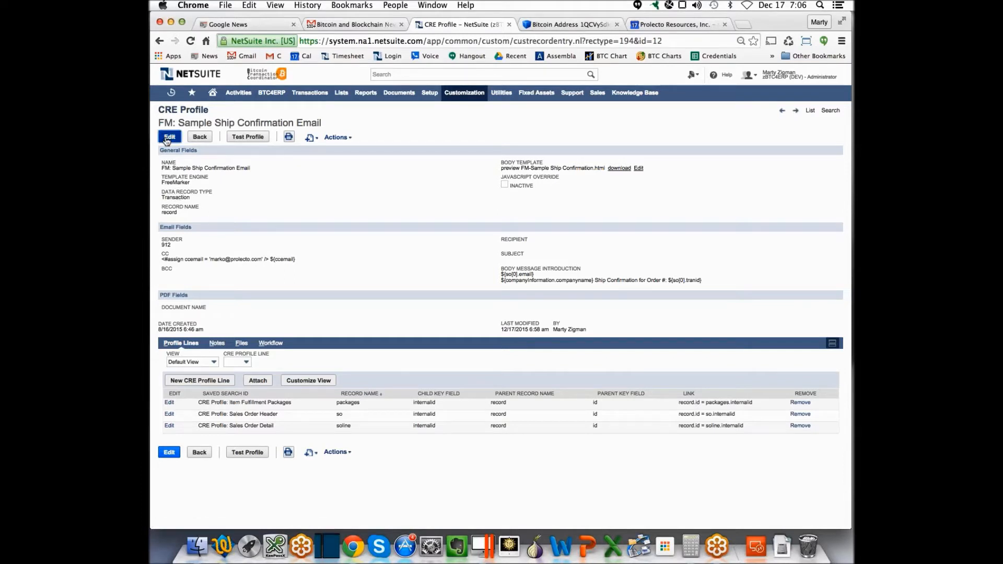
# Edit the ship confirmation profile and inspect its Data Record Type and Body Template fields.
pyautogui.click(169, 136)
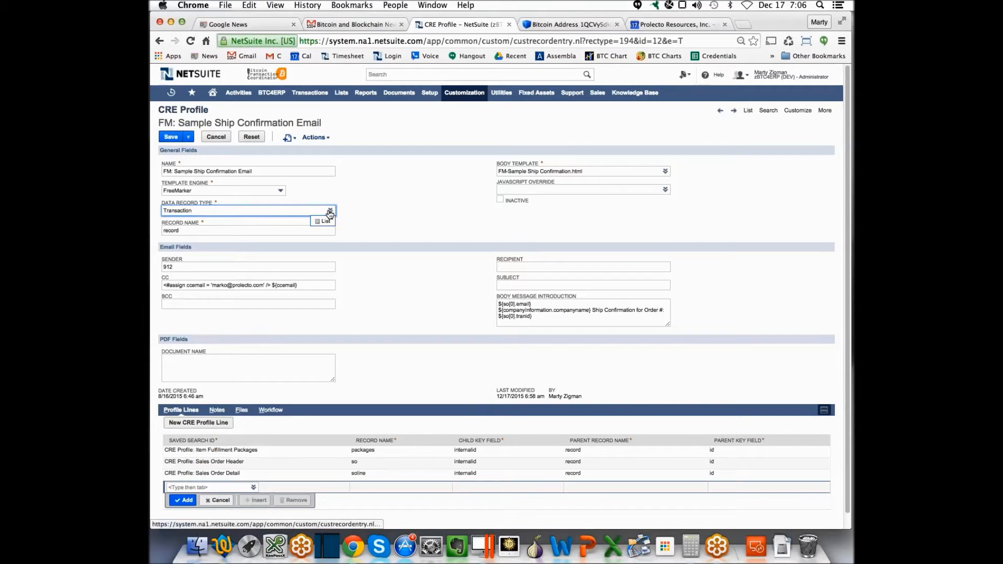
pyautogui.click(329, 211)
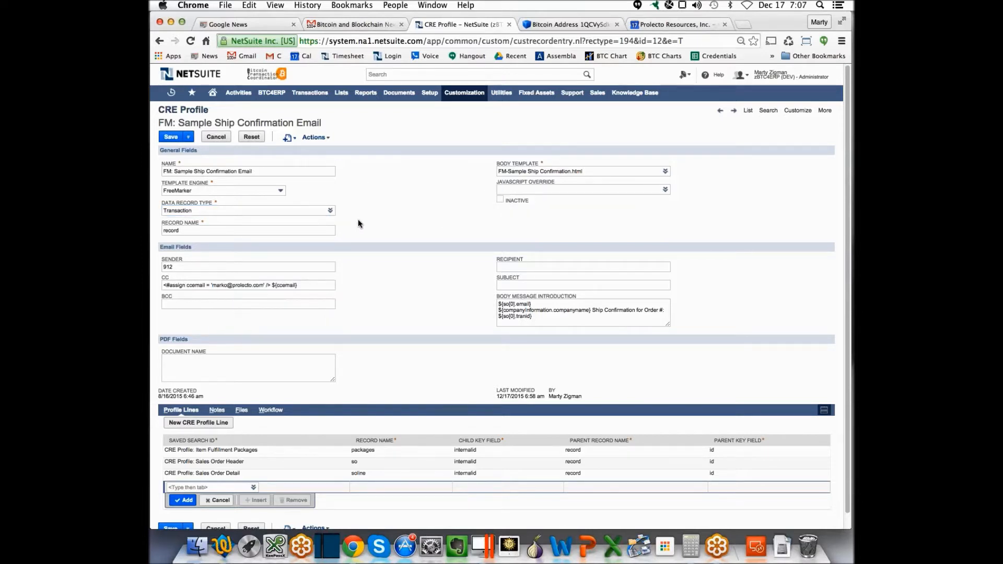
pyautogui.click(246, 210)
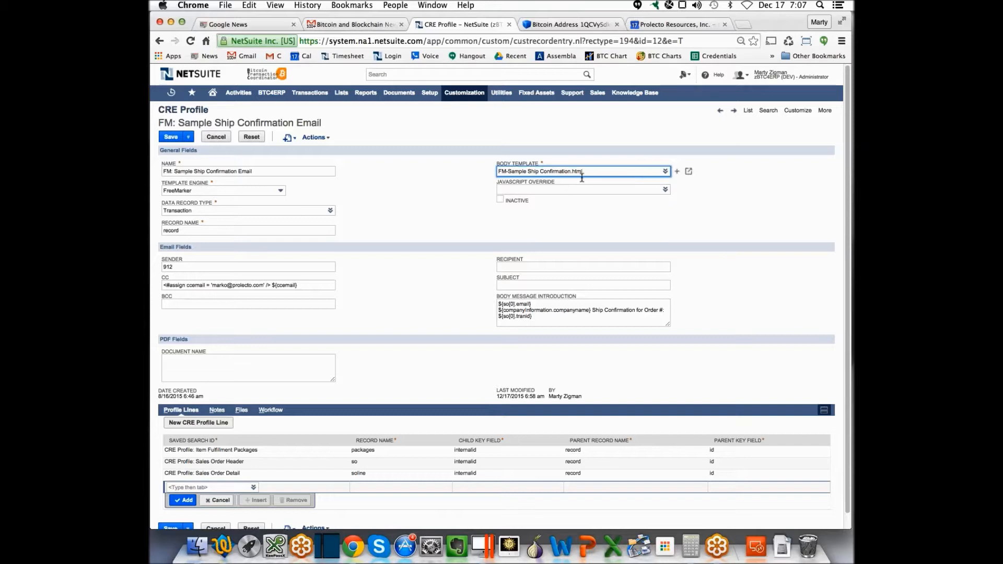
pyautogui.moveTo(582, 170)
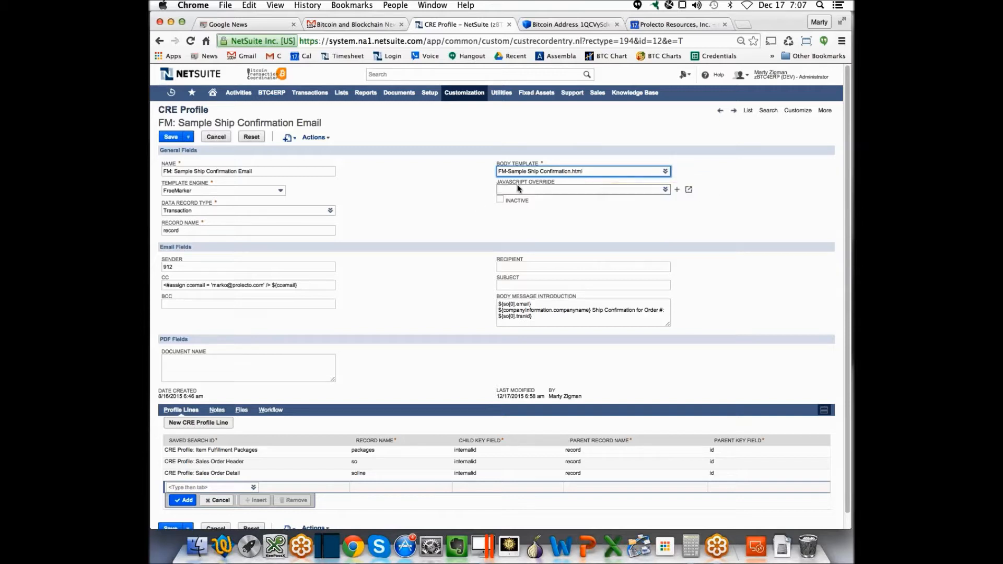
pyautogui.moveTo(468, 232)
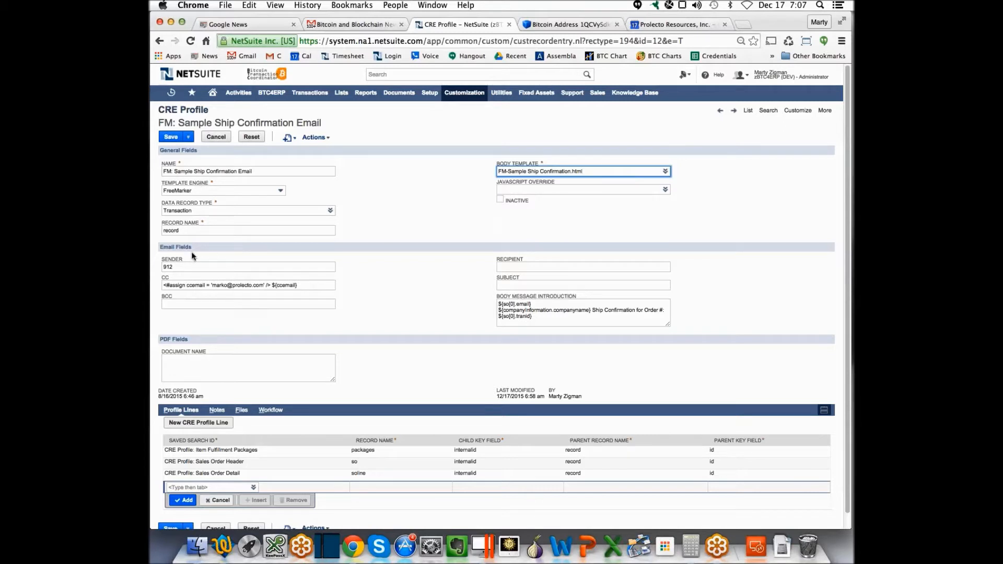
pyautogui.moveTo(483, 266)
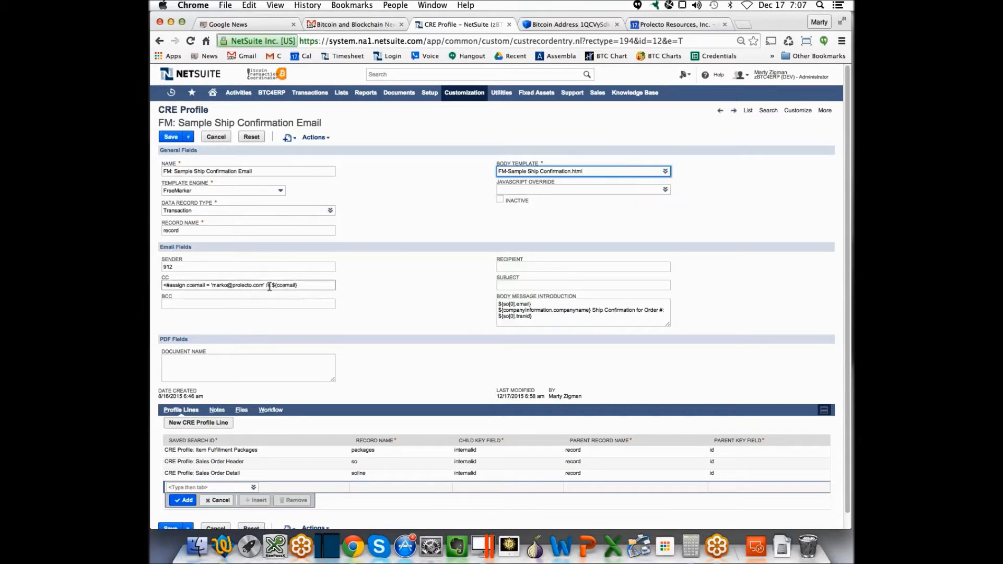
# Select the whole CC expression in the email fields for review.
pyautogui.tripleClick(249, 284)
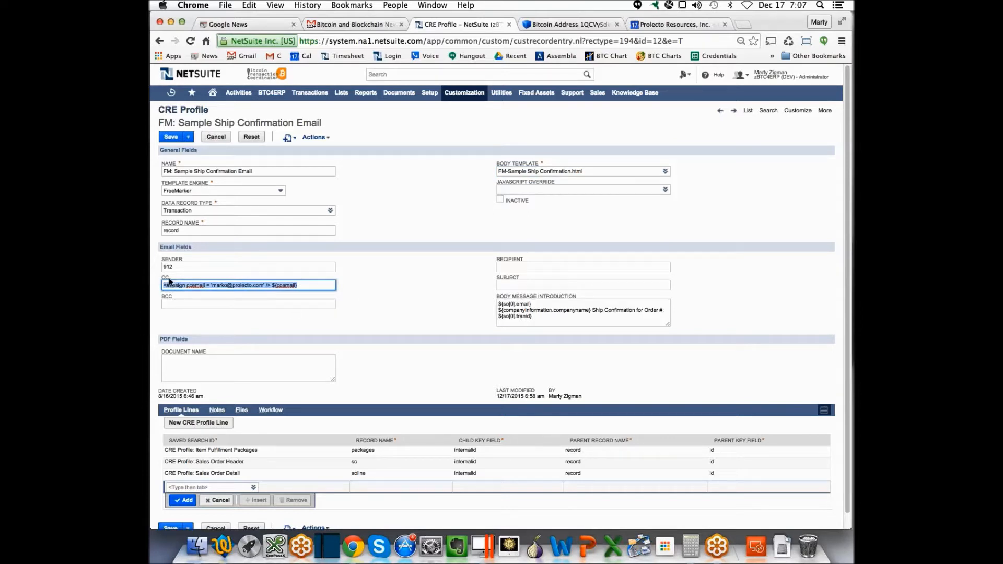
pyautogui.click(582, 314)
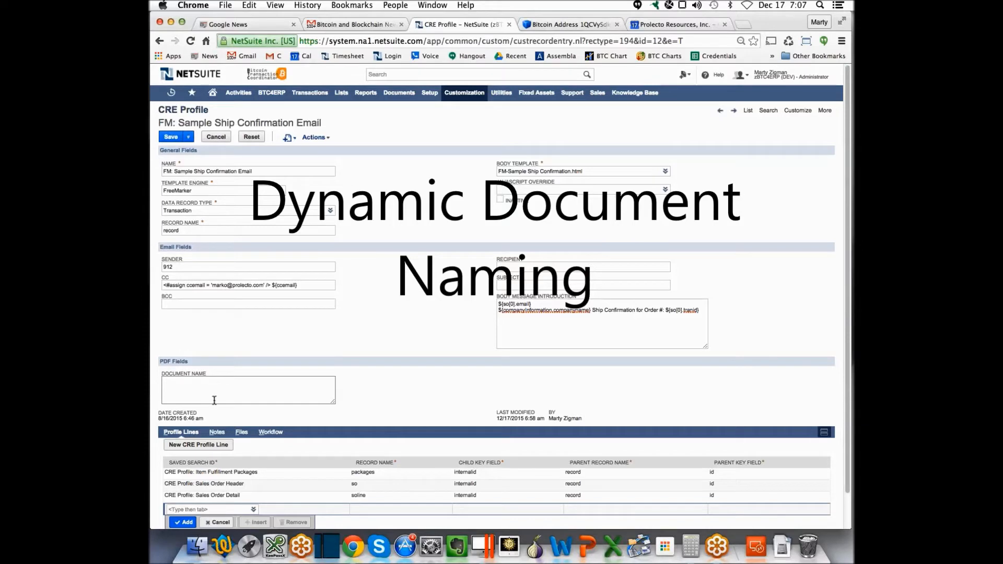
pyautogui.click(247, 389)
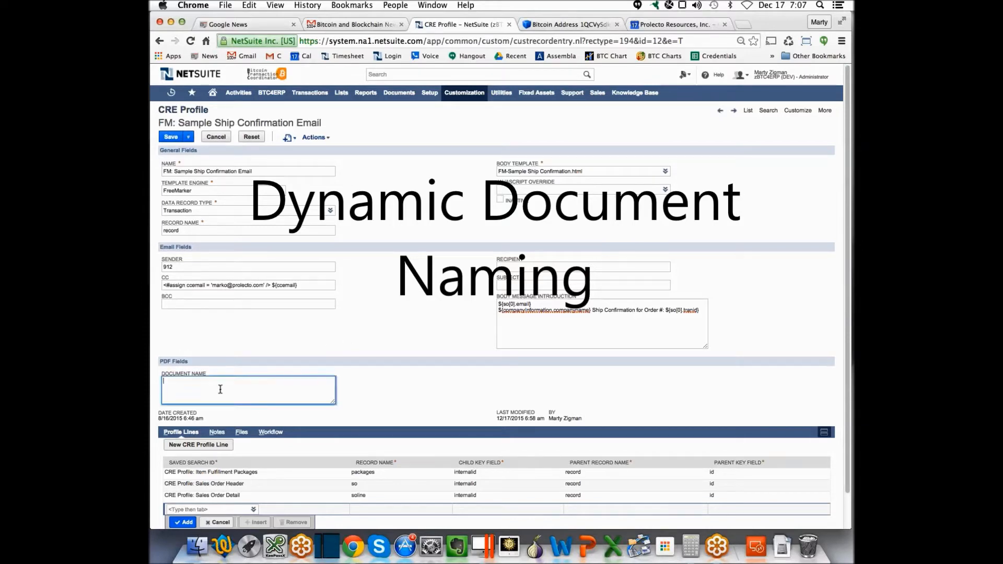
pyautogui.moveTo(417, 319)
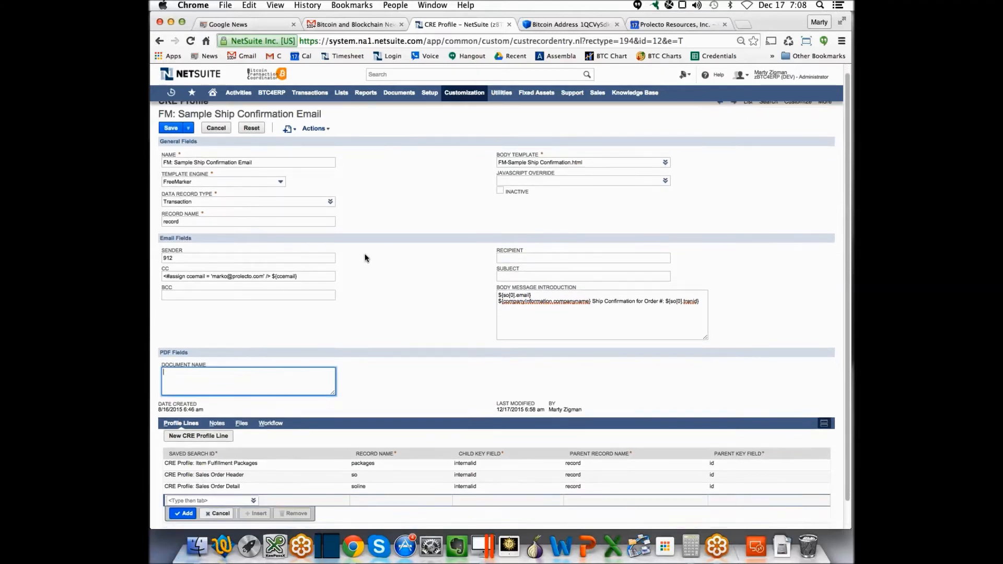
pyautogui.click(247, 221)
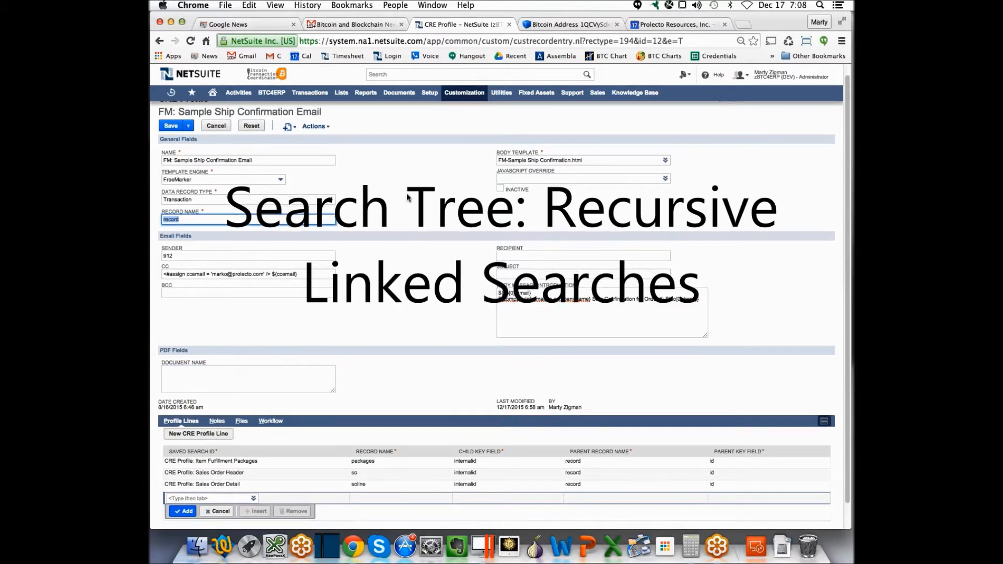
# Edit the Sales Order Header profile line and grab its saved search name for global search.
pyautogui.scroll(-3)
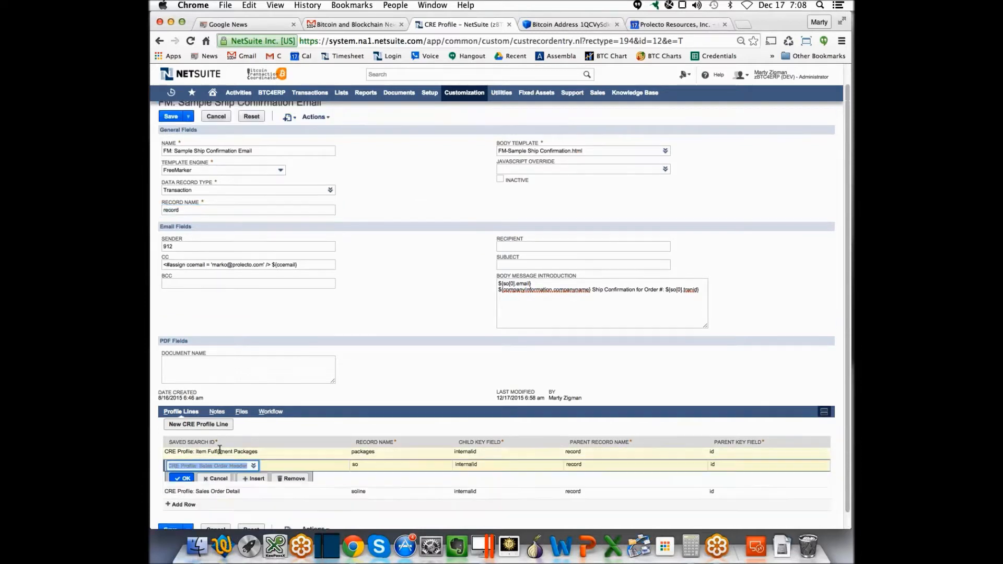
pyautogui.click(184, 479)
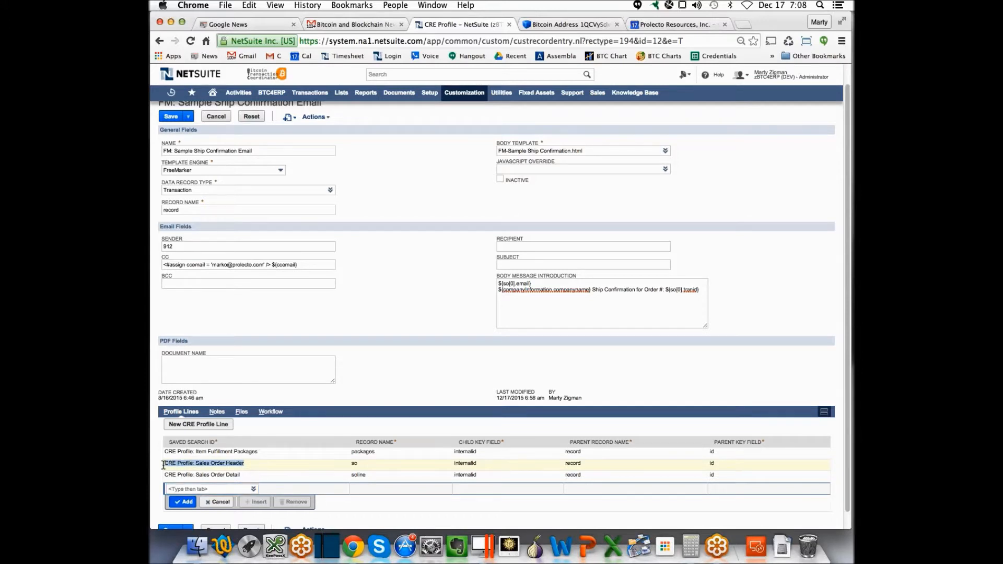
pyautogui.click(202, 463)
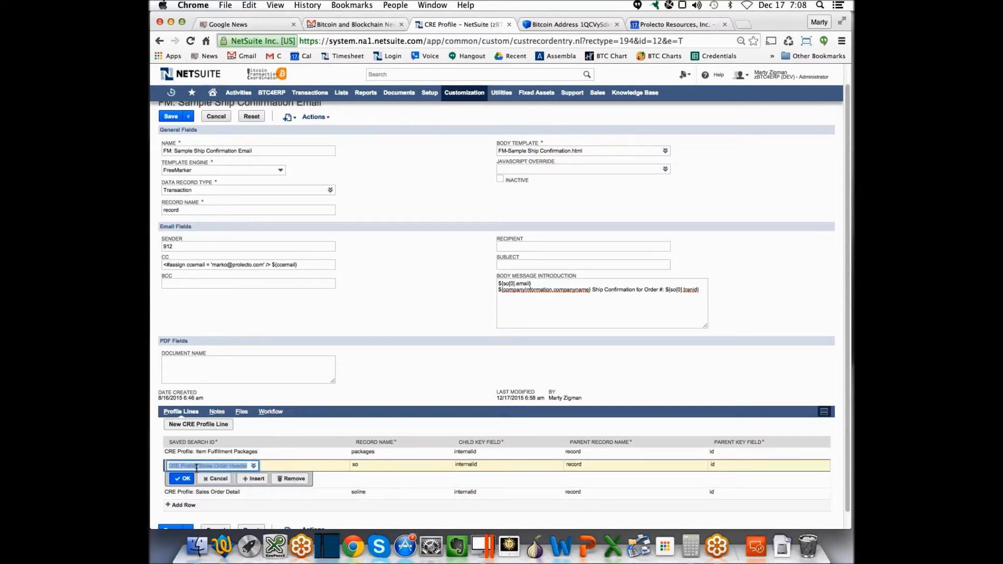
pyautogui.click(253, 465)
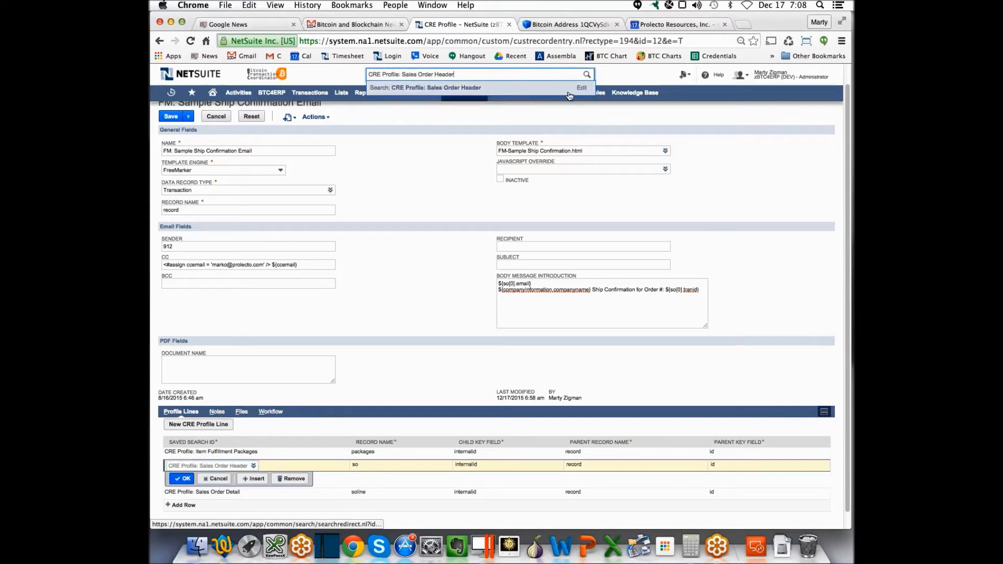
# Edit the 'CRE Profile: Sales Order Header' saved search and review its Results columns.
pyautogui.click(581, 88)
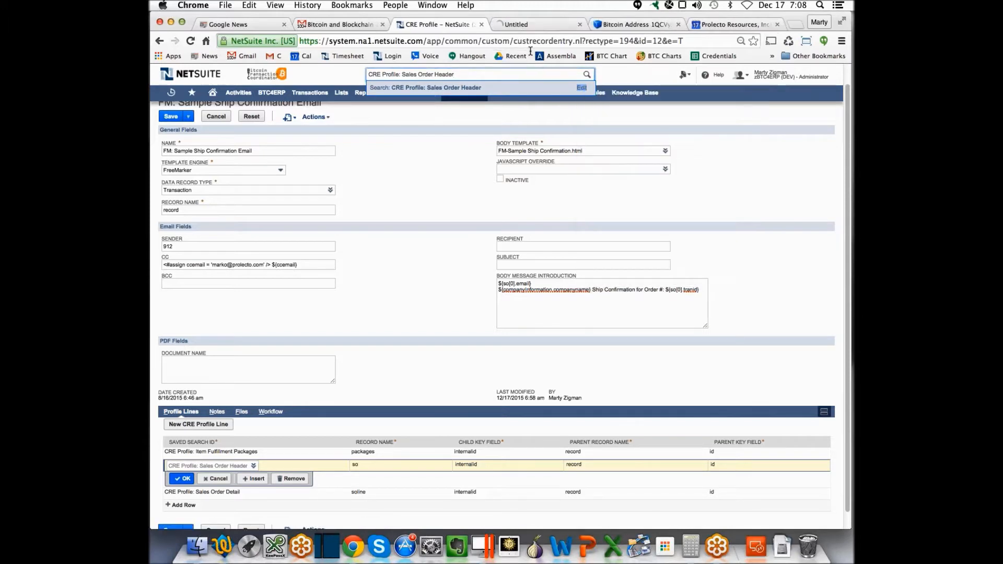
pyautogui.click(425, 87)
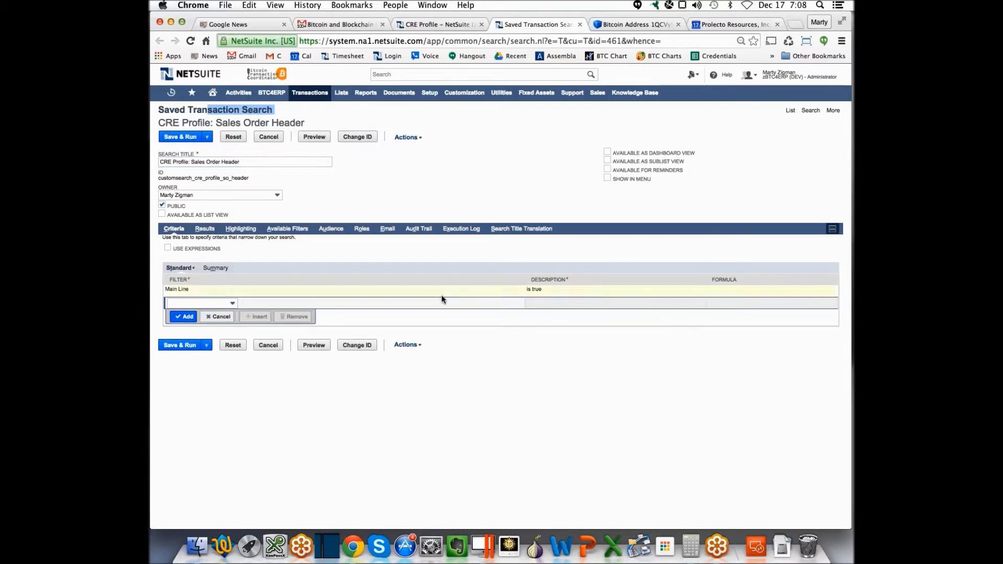
pyautogui.click(204, 229)
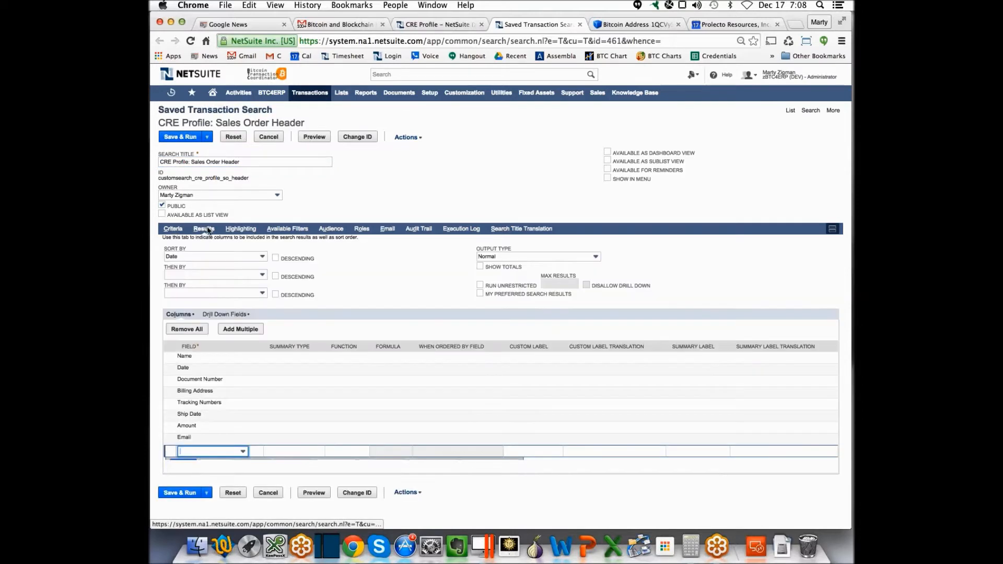
pyautogui.click(184, 436)
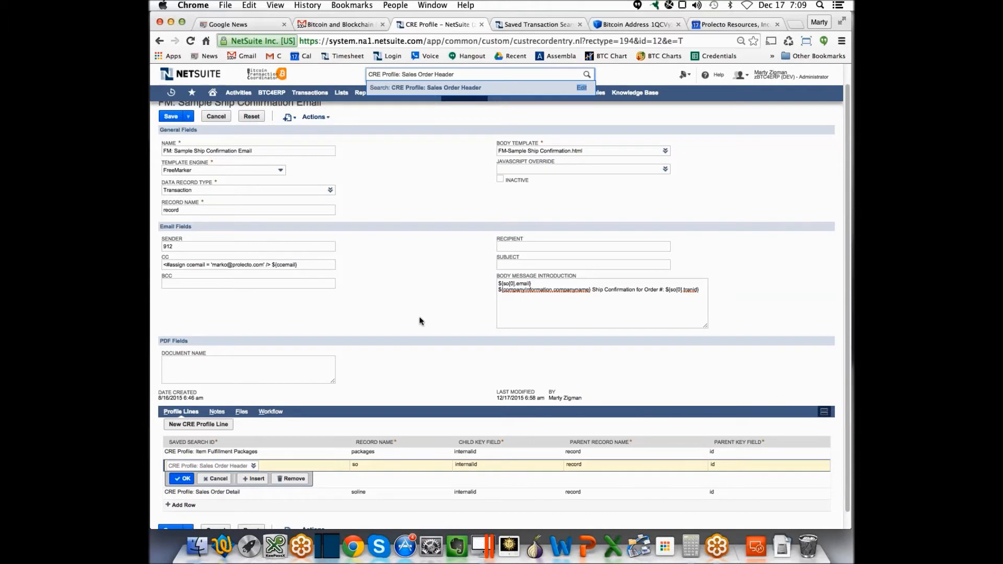
pyautogui.moveTo(395, 486)
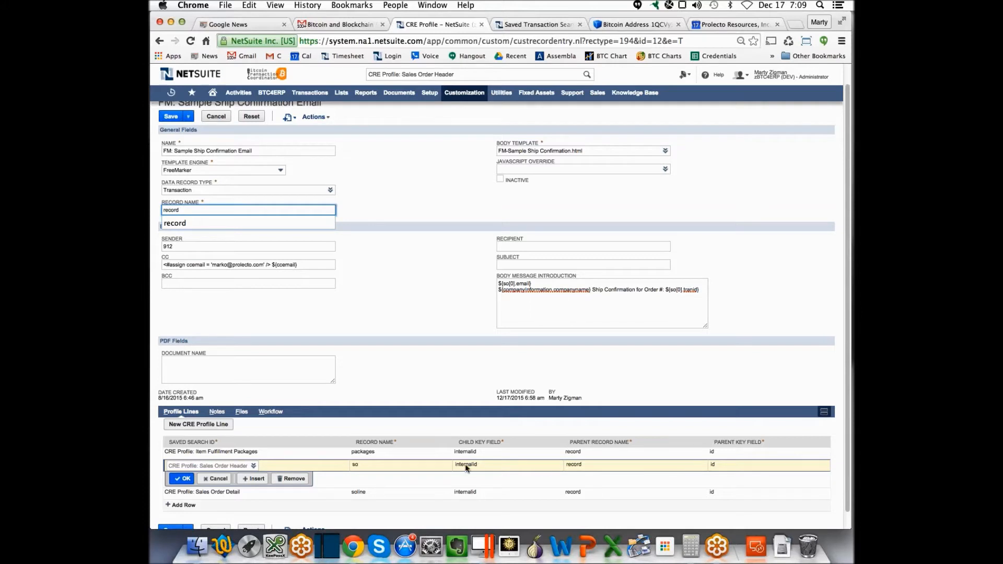
pyautogui.moveTo(384, 465)
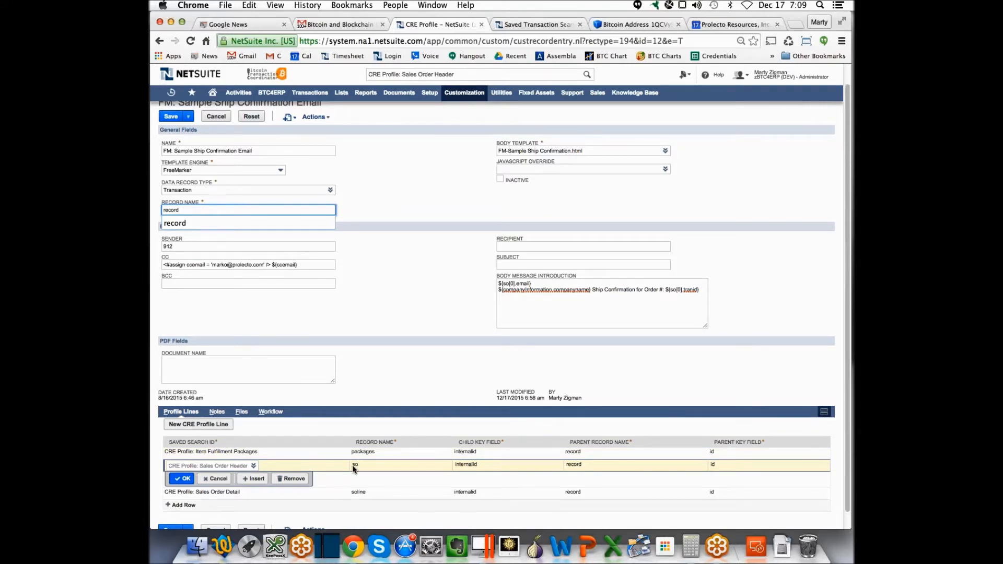
pyautogui.moveTo(280, 463)
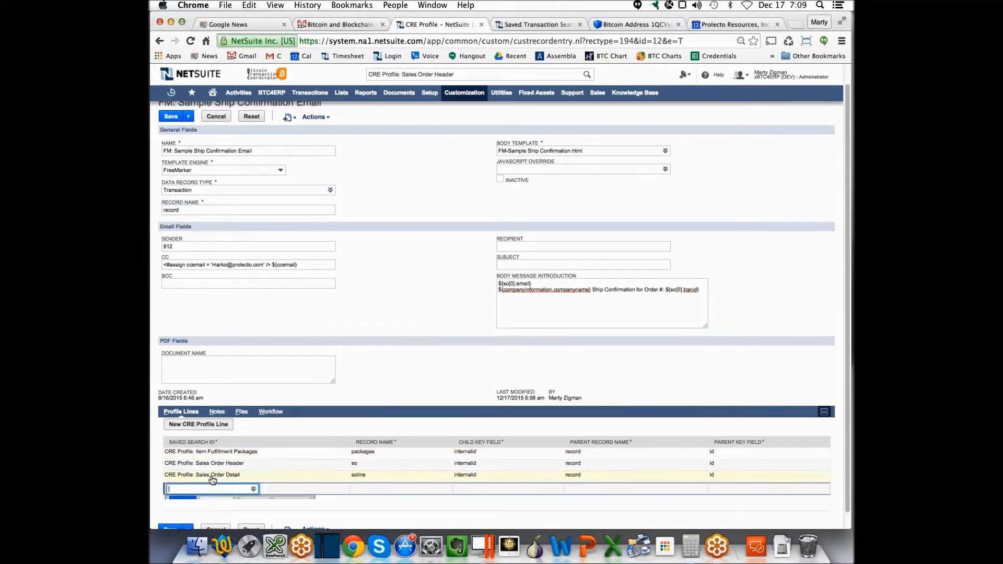
# Finish the Sales Order Detail profile line and save the CRE profile record.
pyautogui.click(211, 487)
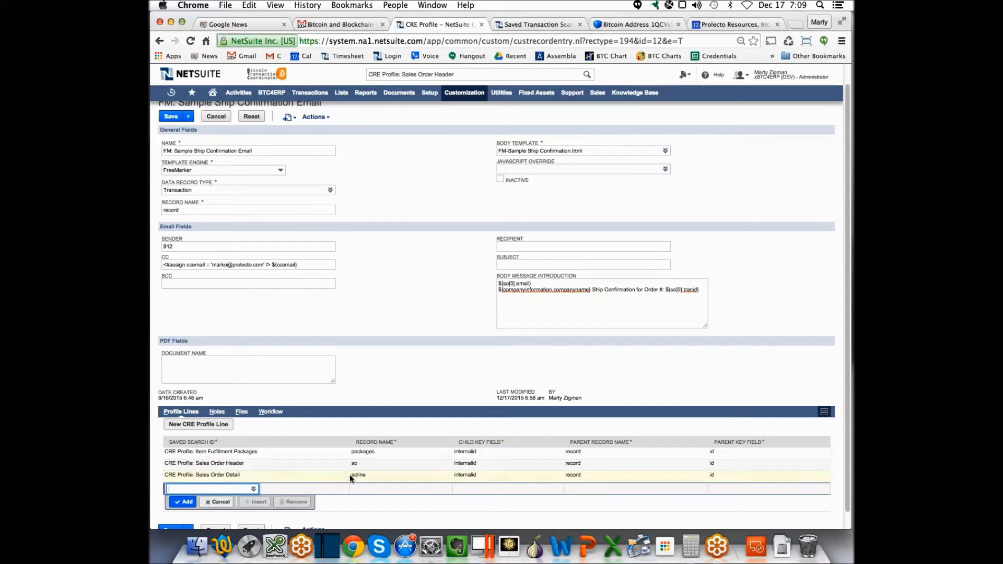
pyautogui.moveTo(502, 473)
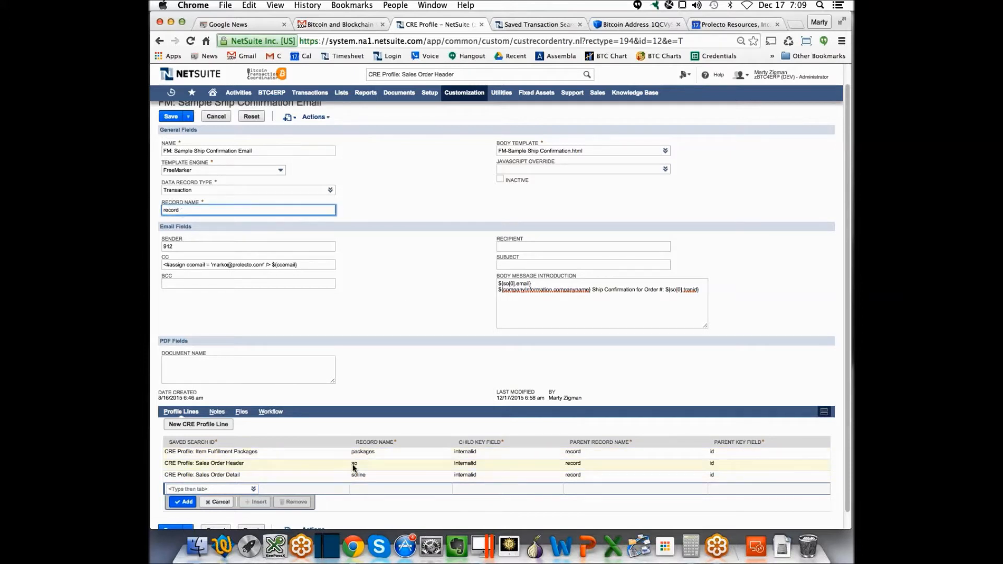
pyautogui.moveTo(289, 468)
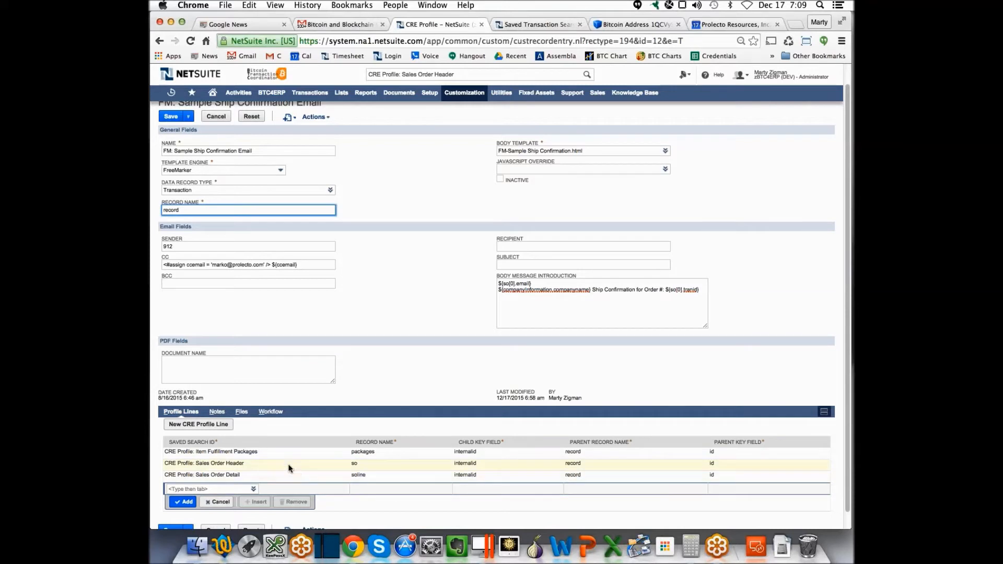
pyautogui.moveTo(297, 474)
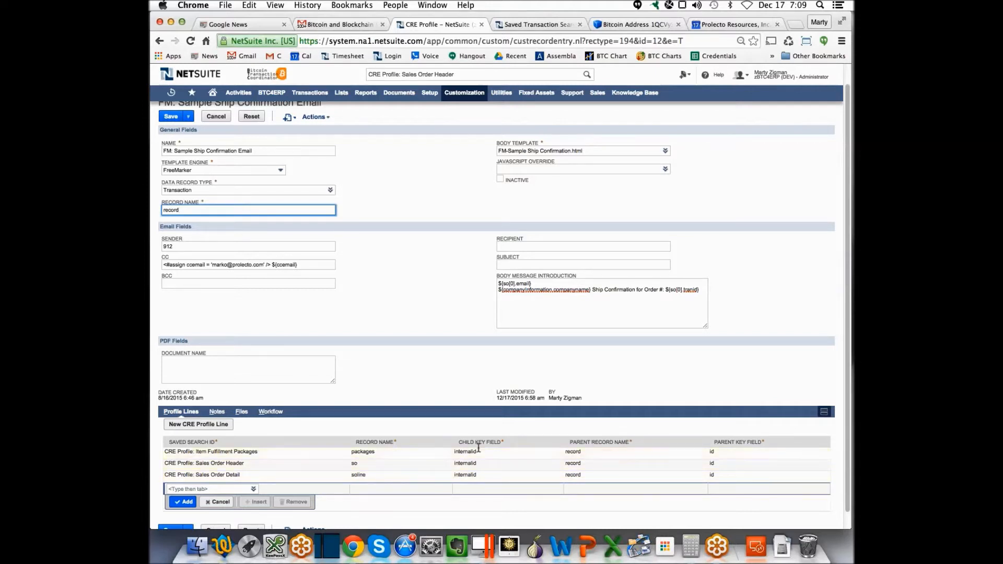
pyautogui.moveTo(396, 380)
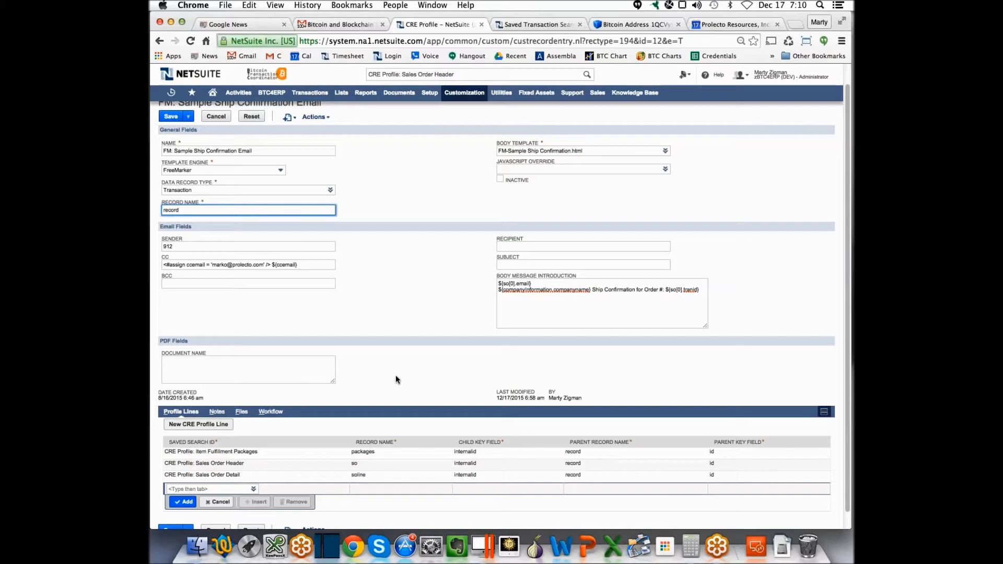
pyautogui.scroll(3)
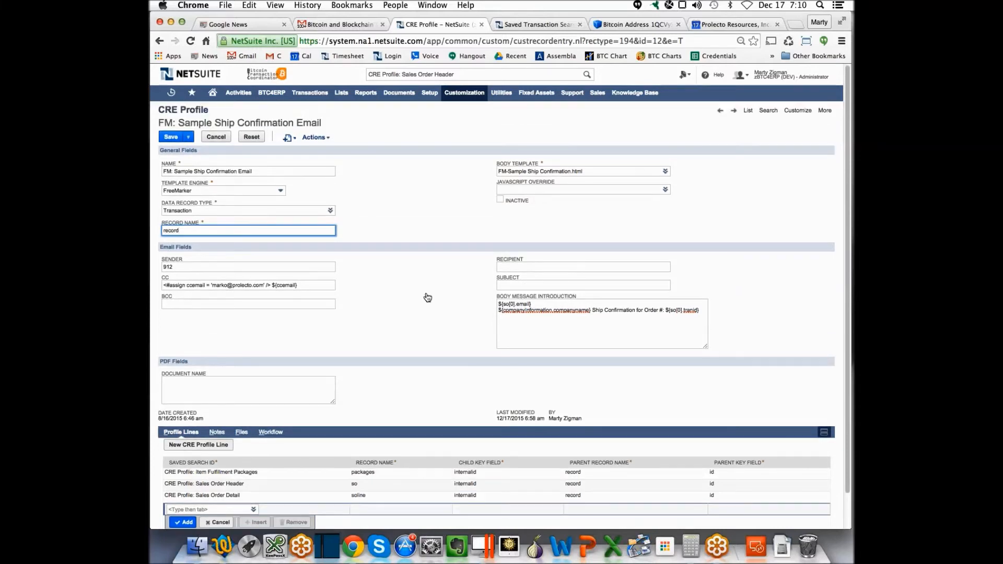
pyautogui.click(170, 135)
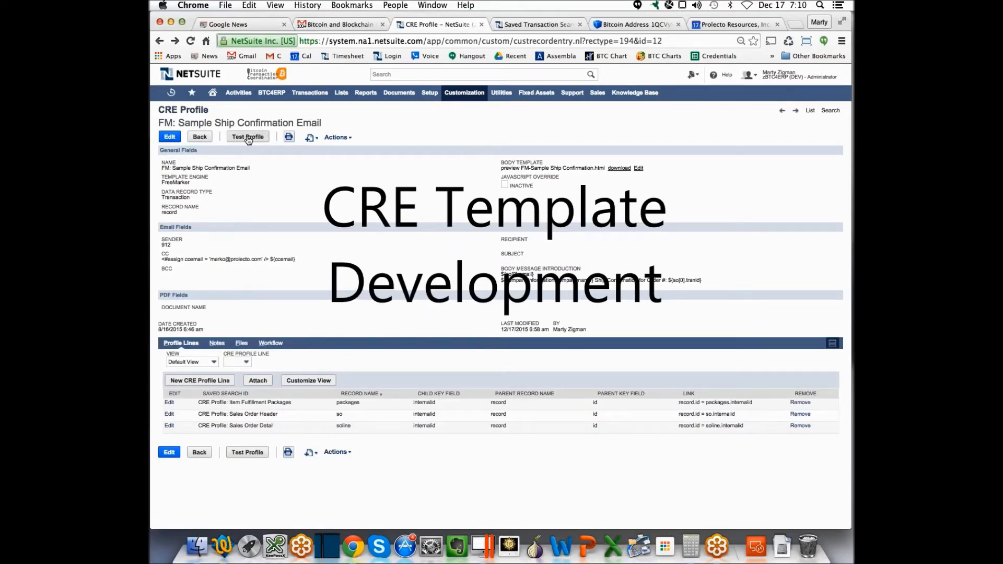
# Launch Test Profile and scroll through the template's HTML and FreeMarker contents.
pyautogui.click(247, 136)
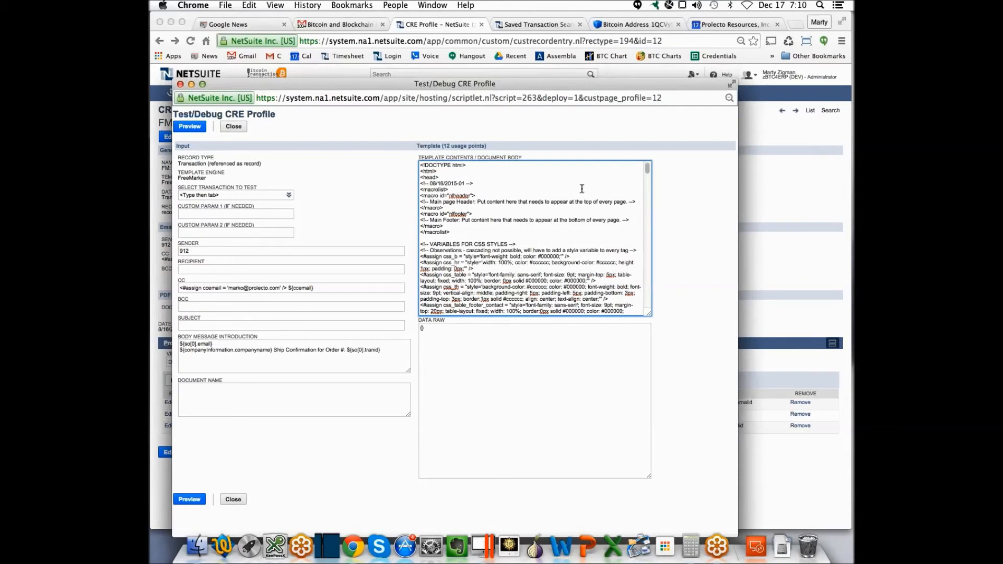
pyautogui.scroll(-3)
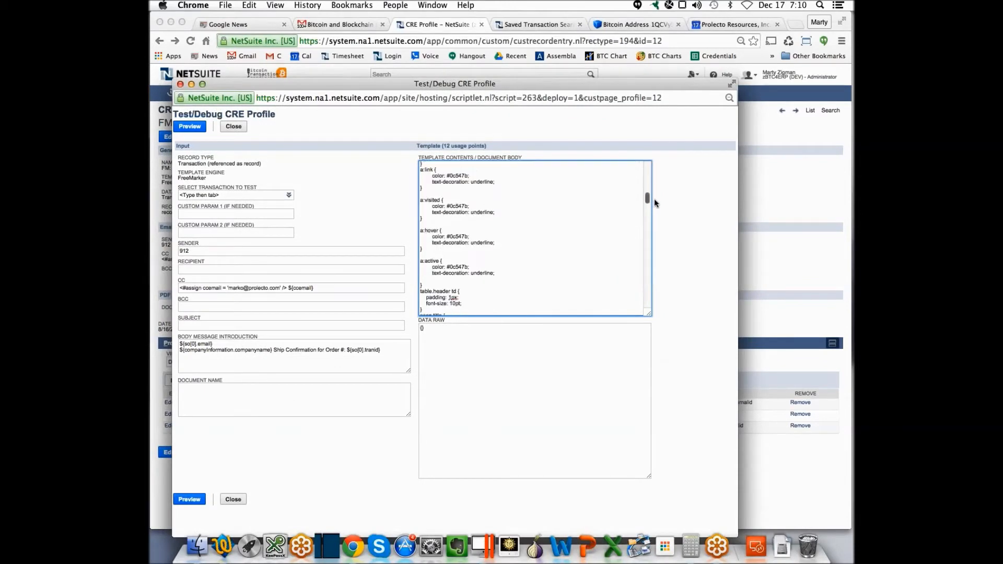
pyautogui.scroll(-3)
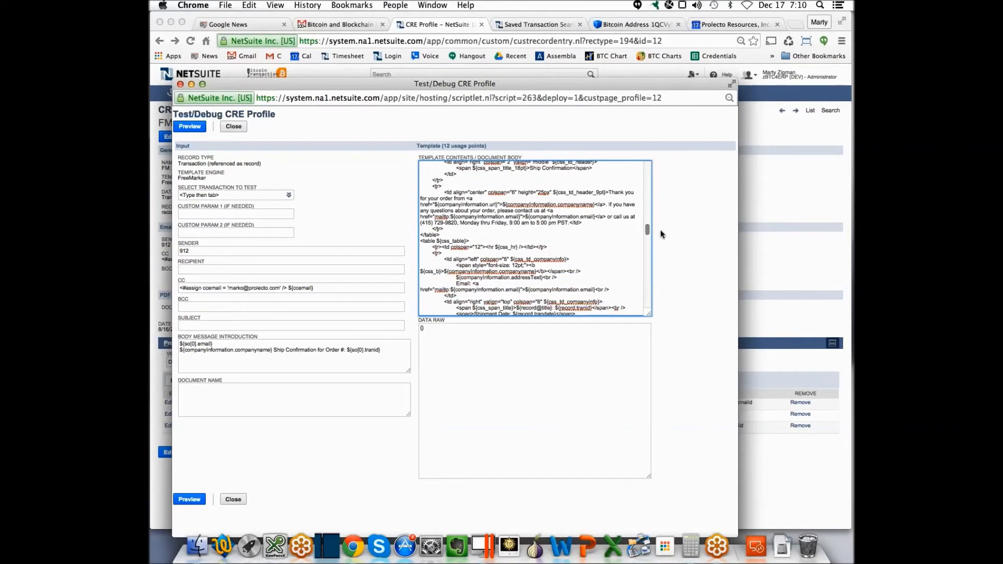
pyautogui.click(233, 194)
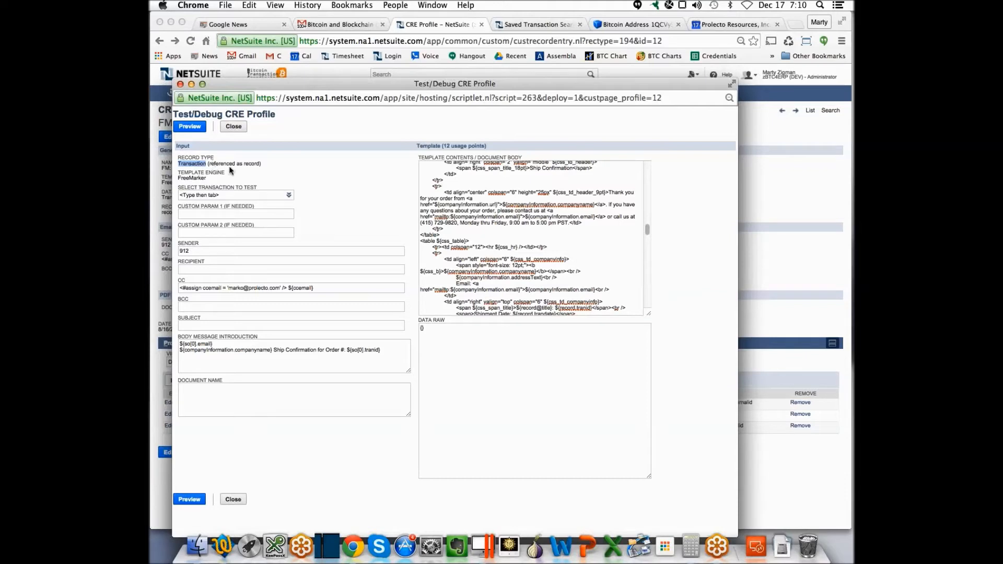
# Choose Item Fulfillment #103 as the transaction to test, searching 'item'.
pyautogui.click(235, 194)
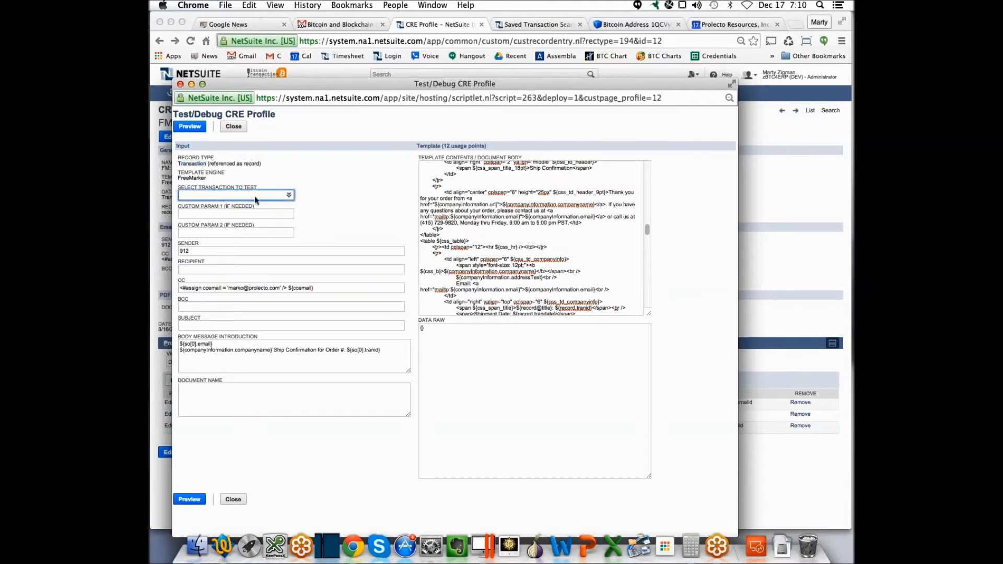
pyautogui.click(234, 195)
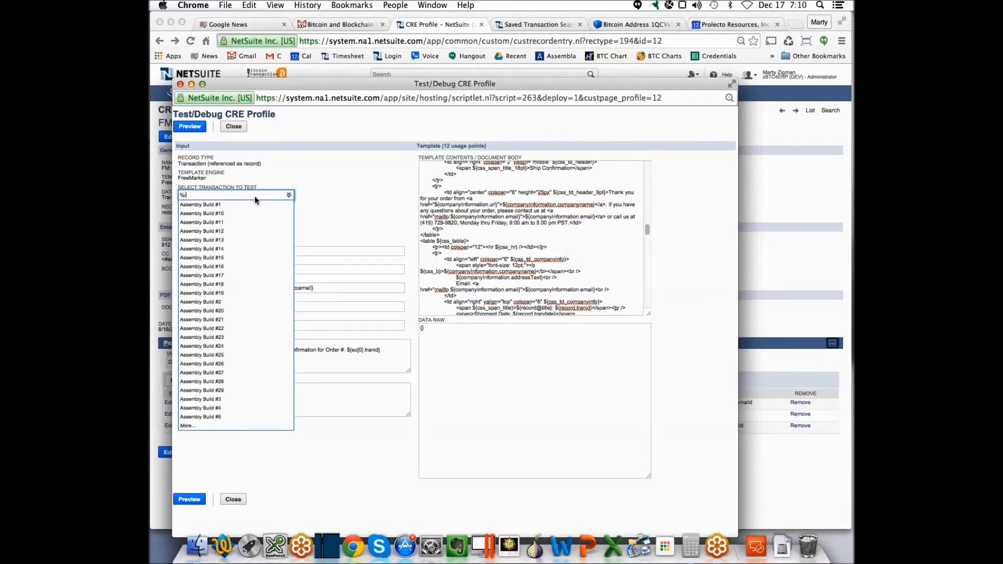
pyautogui.write('item')
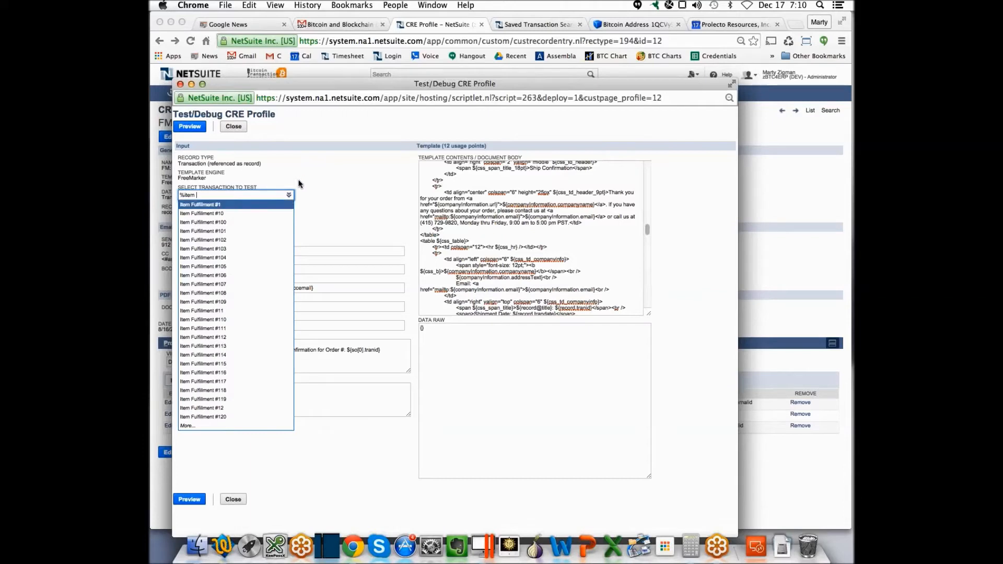
pyautogui.click(202, 248)
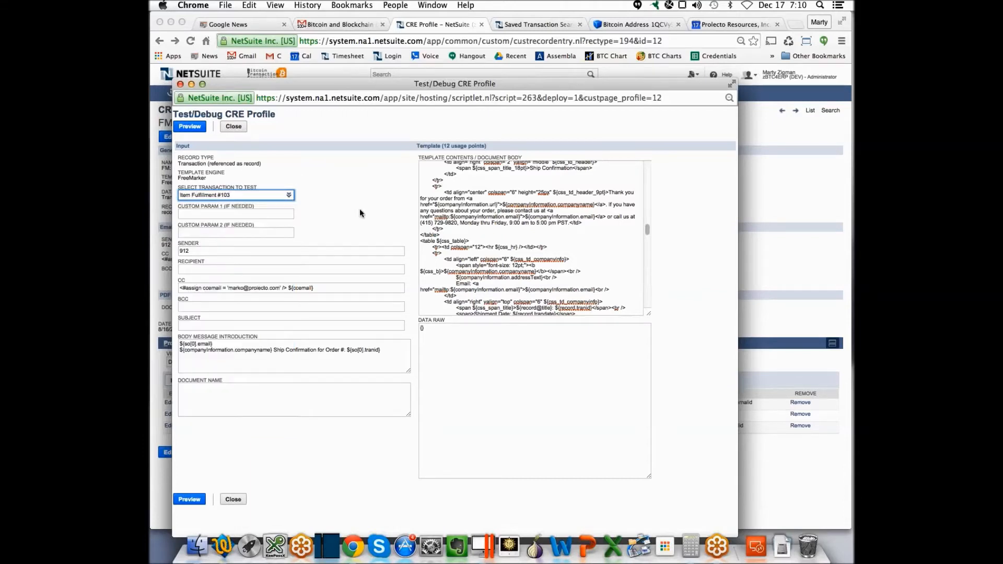
pyautogui.click(235, 213)
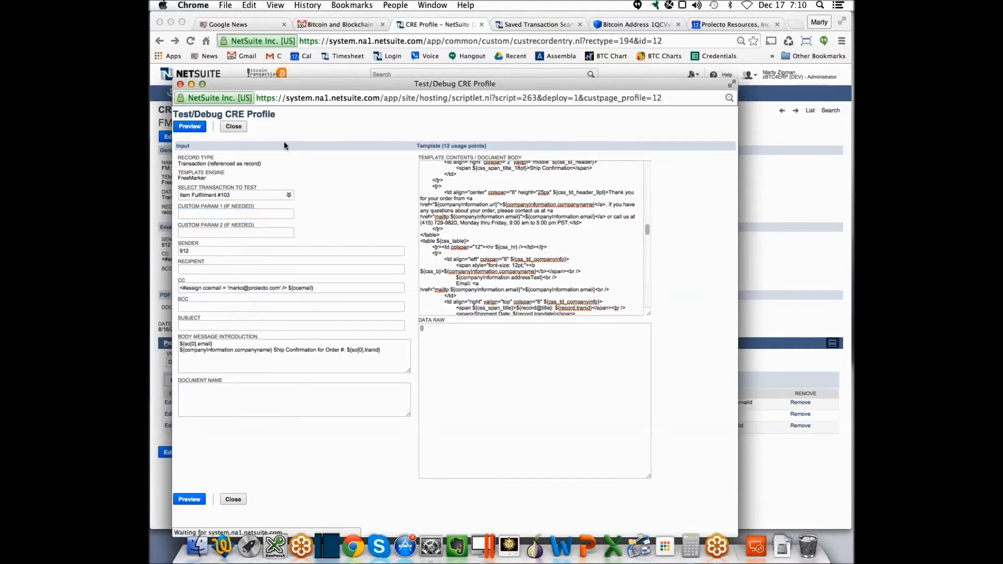
pyautogui.moveTo(314, 150)
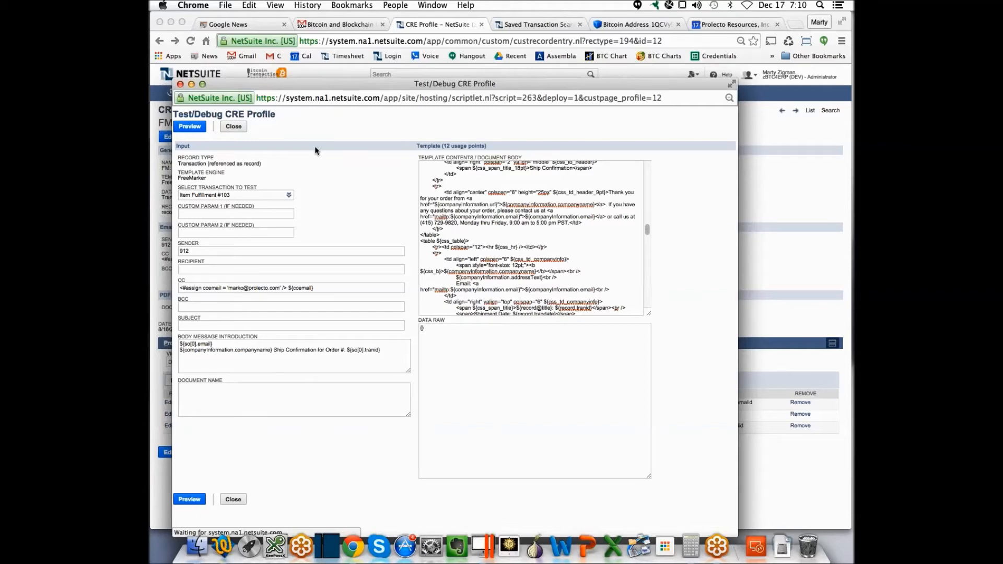
# Preview the test and scroll through the raw record JSON for Item Fulfillment #103.
pyautogui.click(189, 127)
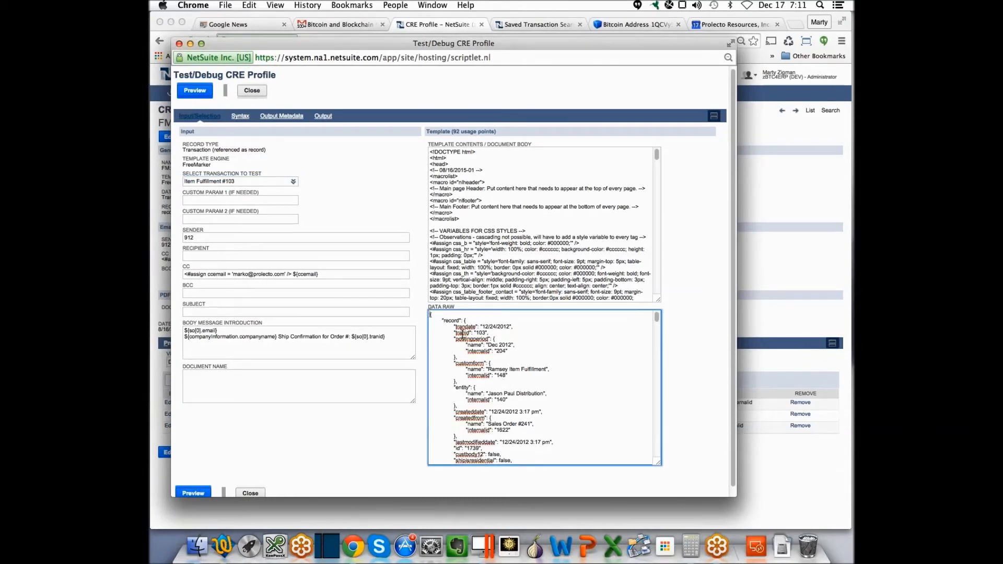
pyautogui.scroll(-3)
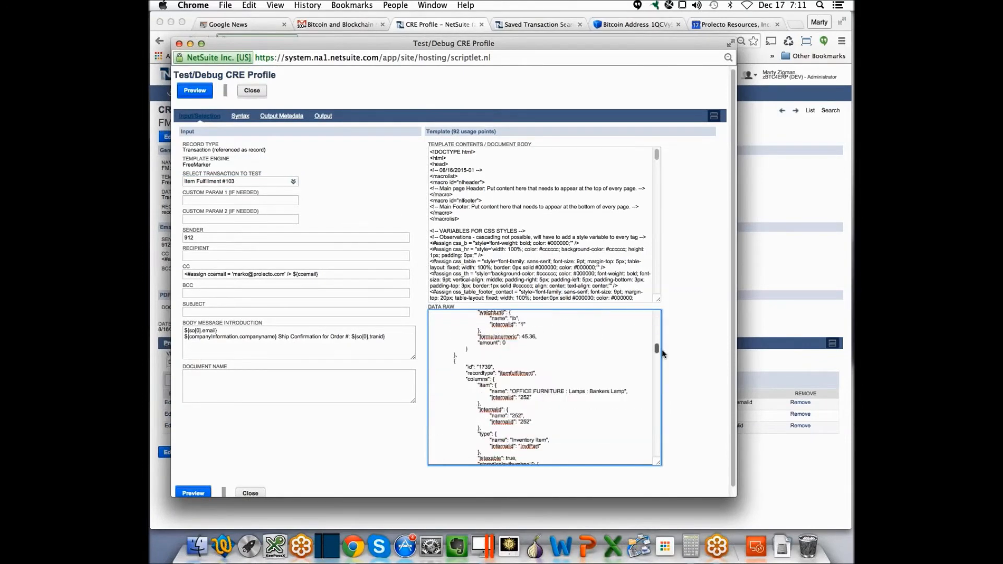
pyautogui.scroll(-3)
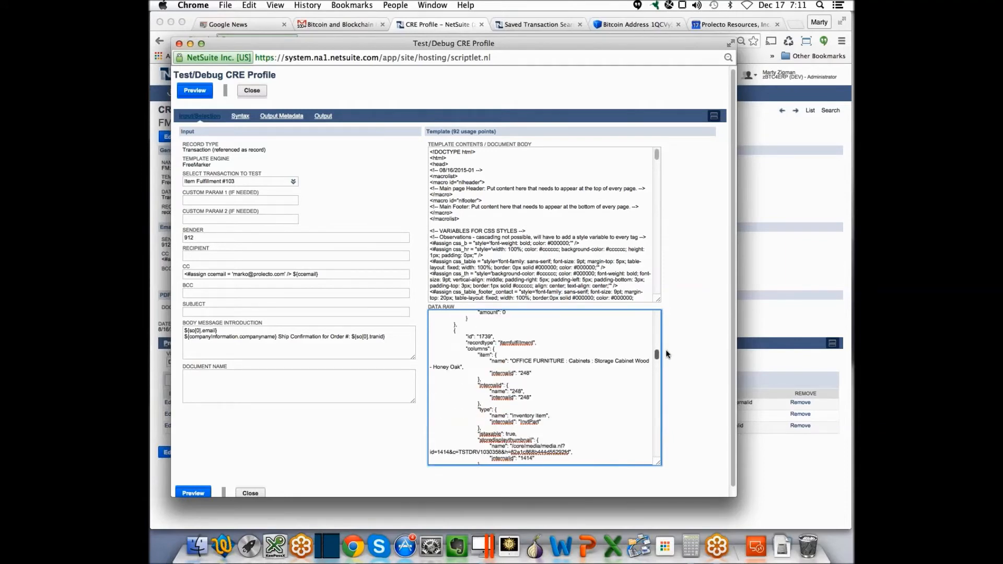
pyautogui.scroll(3)
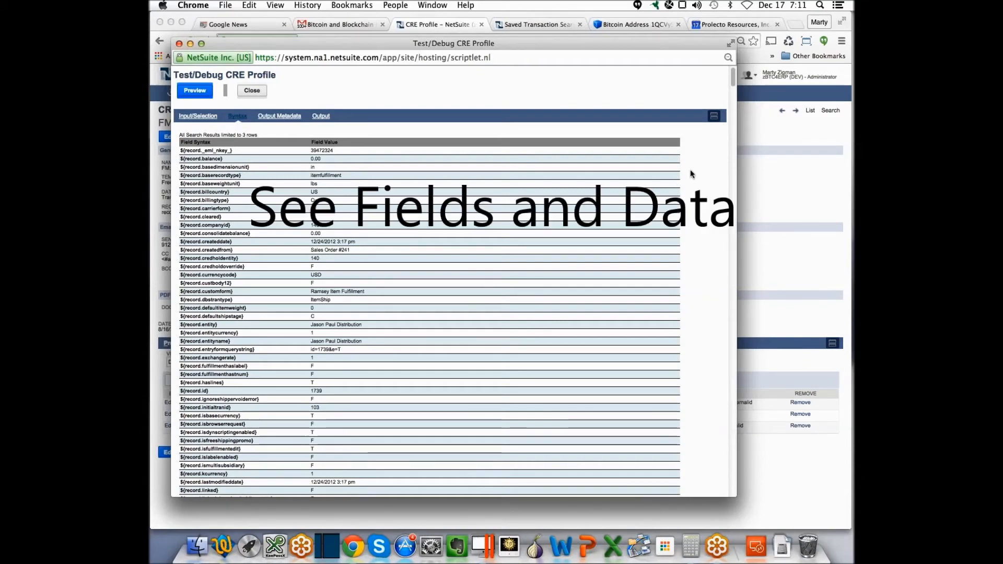
pyautogui.moveTo(230, 212)
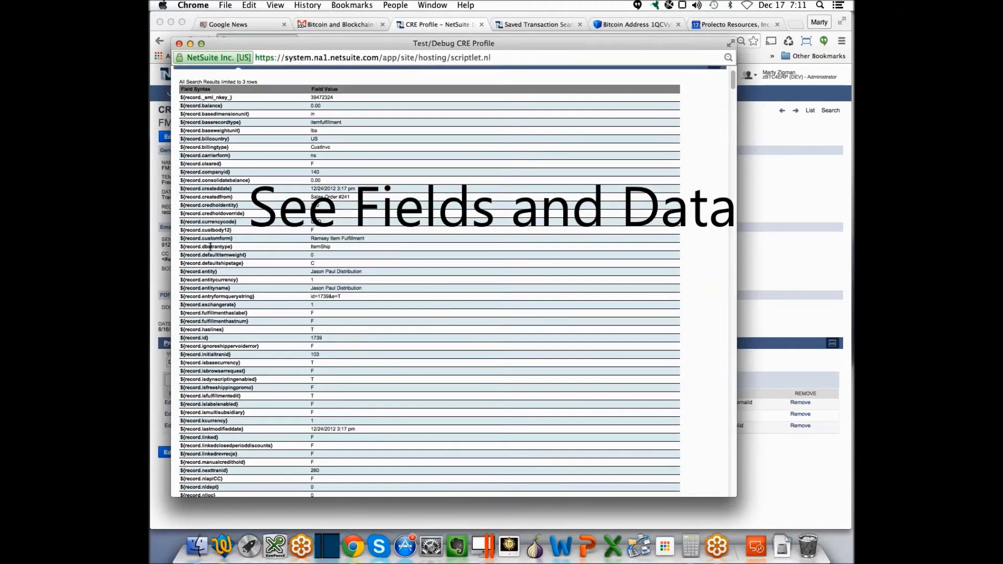
# Scroll through the Syntax list of template field names and sample values for the fulfillment.
pyautogui.scroll(-3)
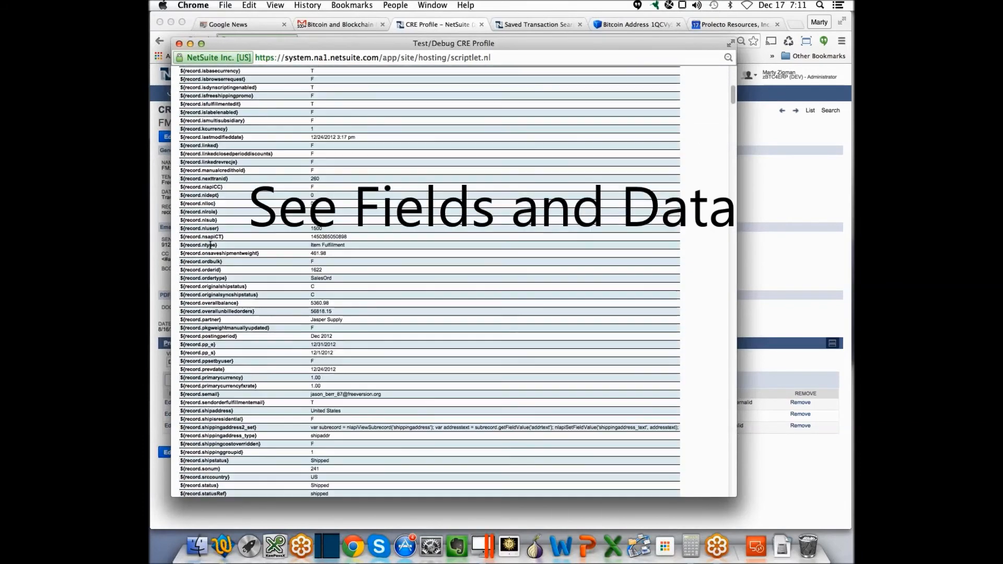
pyautogui.scroll(-3)
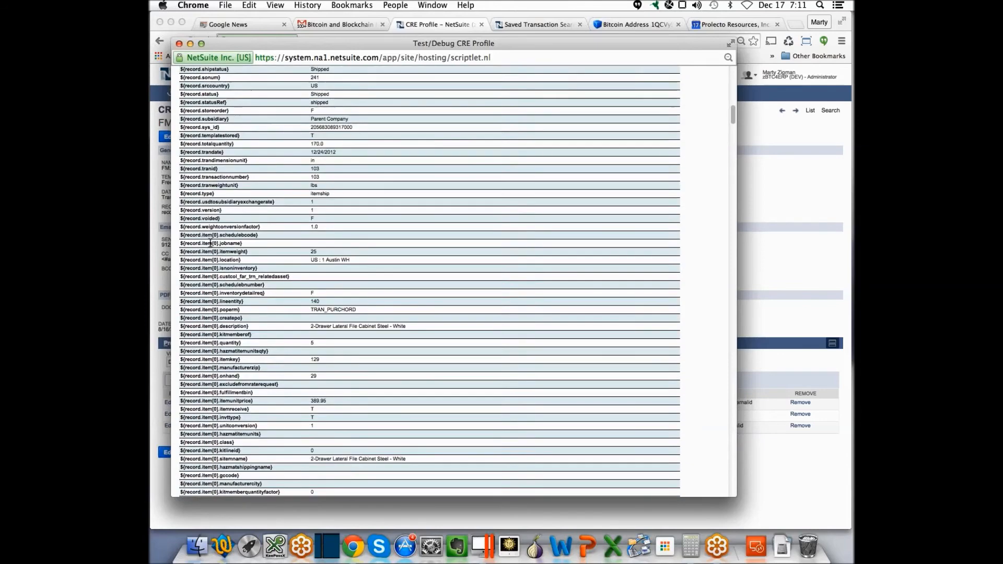
pyautogui.scroll(-3)
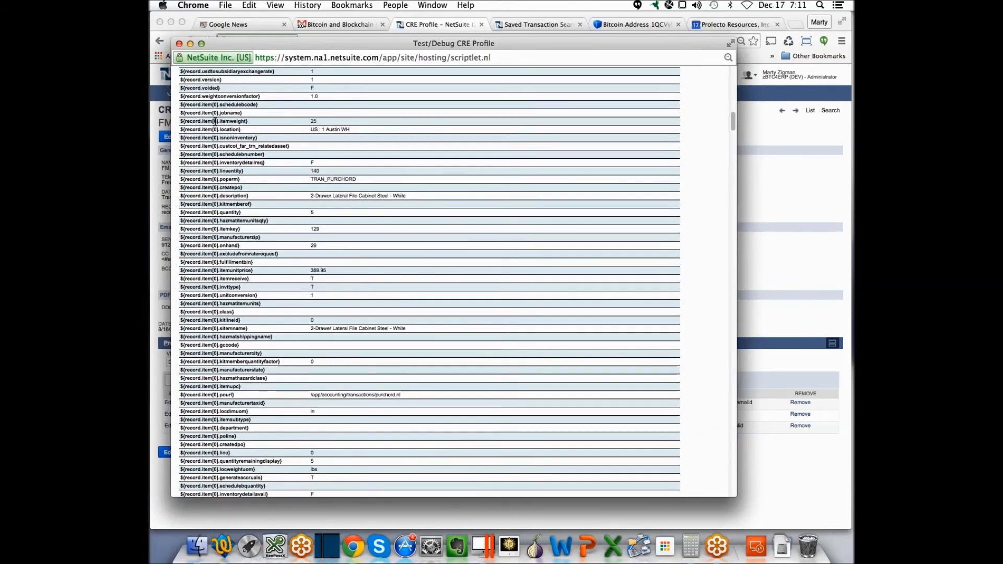
pyautogui.scroll(-3)
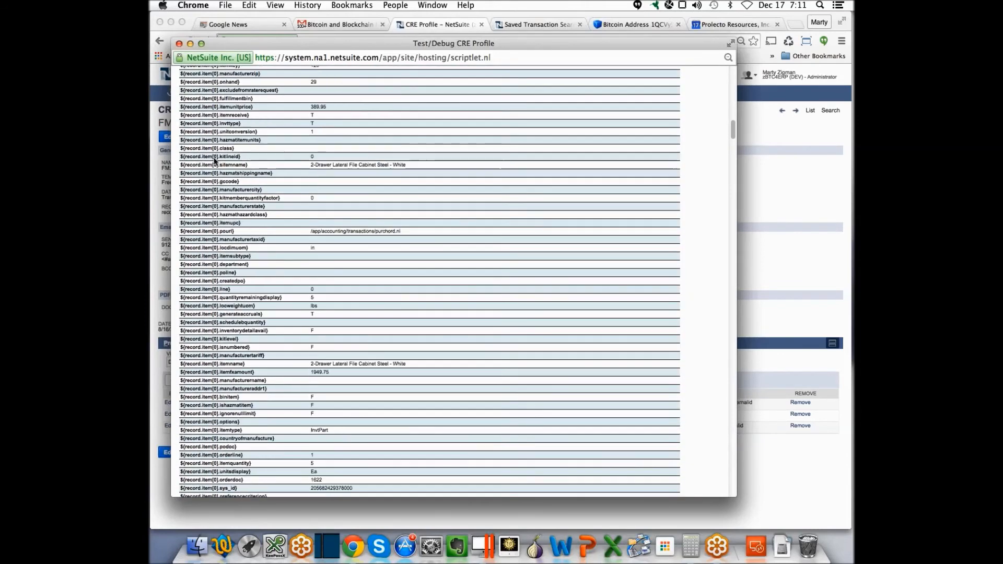
pyautogui.scroll(-3)
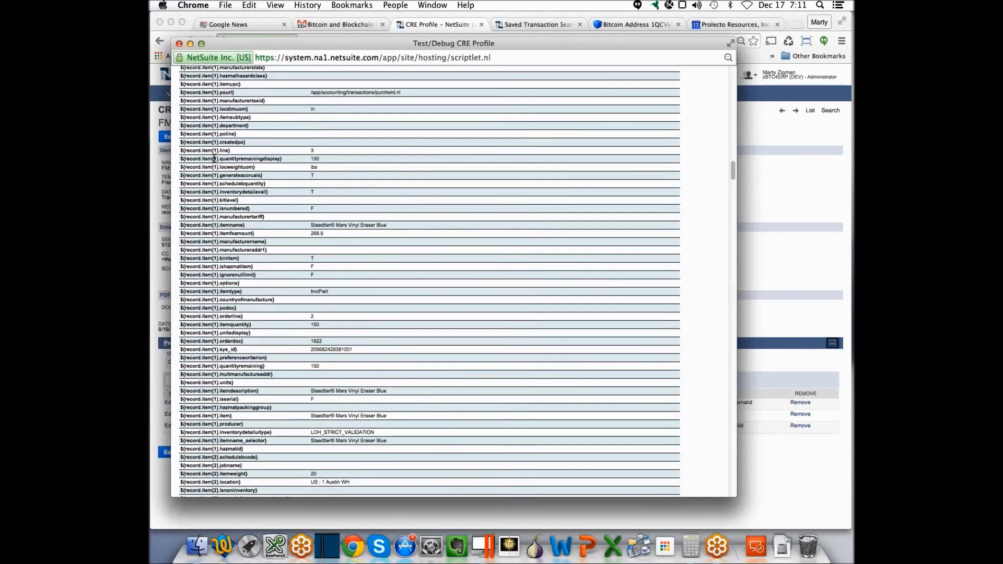
pyautogui.scroll(-3)
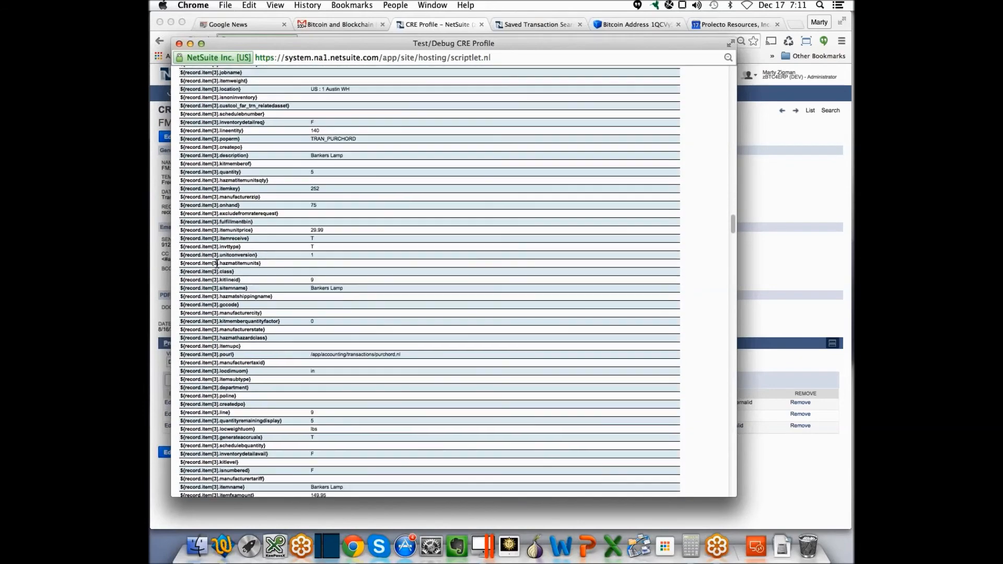
pyautogui.scroll(-3)
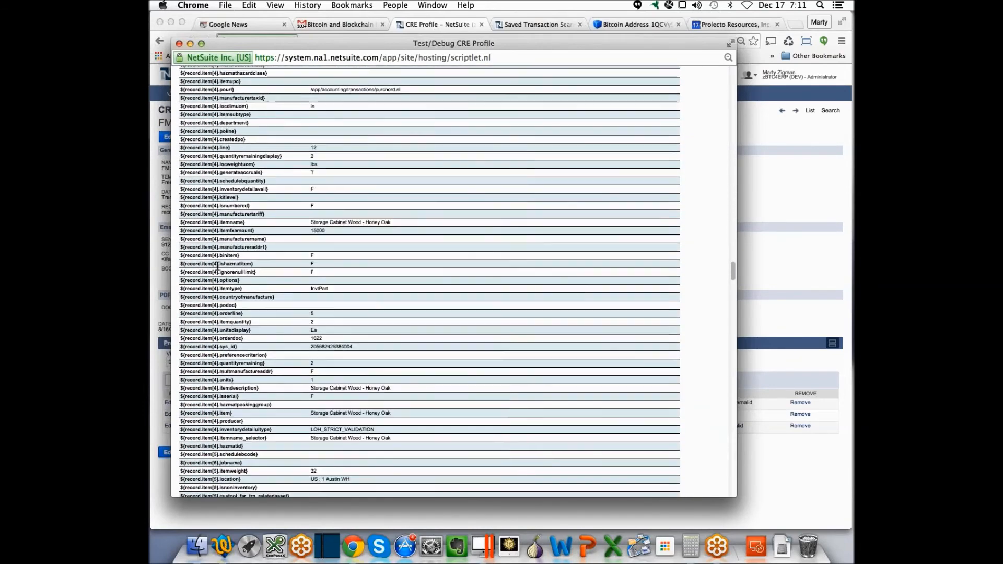
pyautogui.scroll(-3)
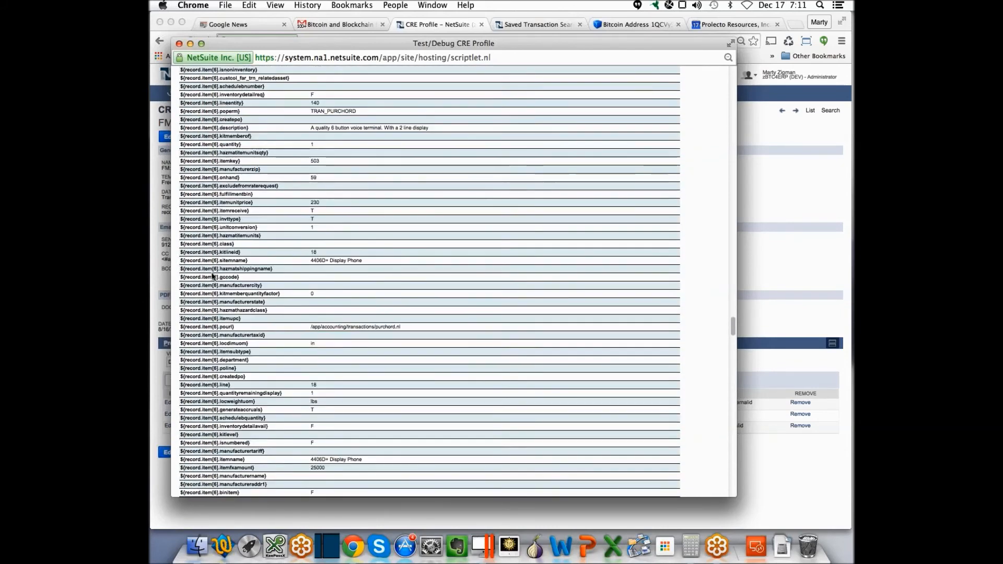
pyautogui.scroll(-3)
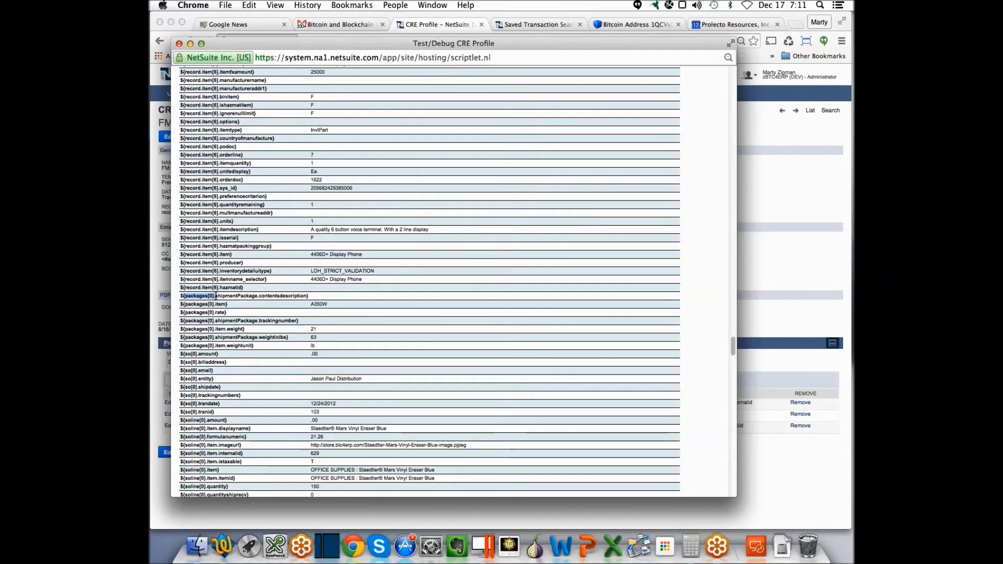
pyautogui.scroll(-3)
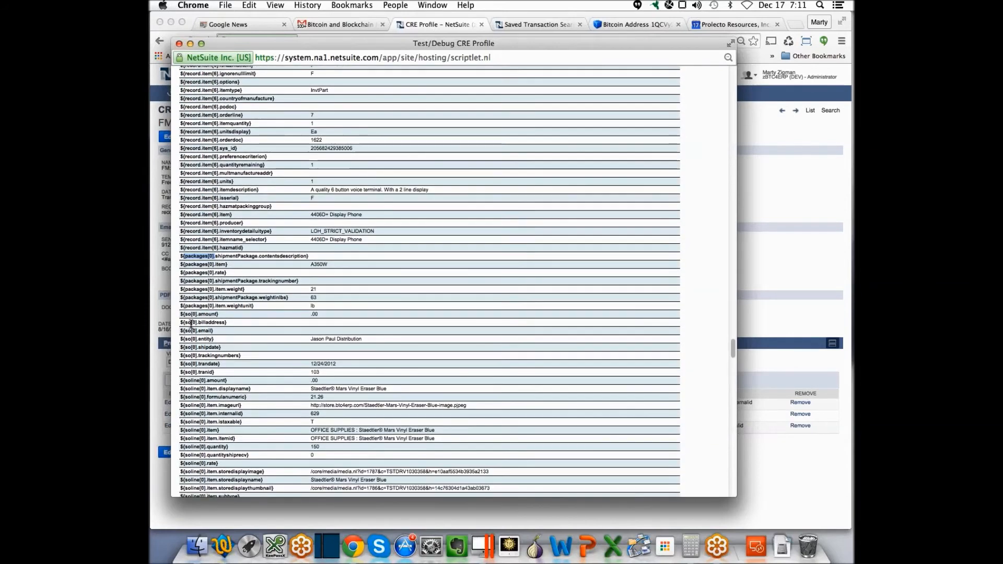
pyautogui.scroll(-3)
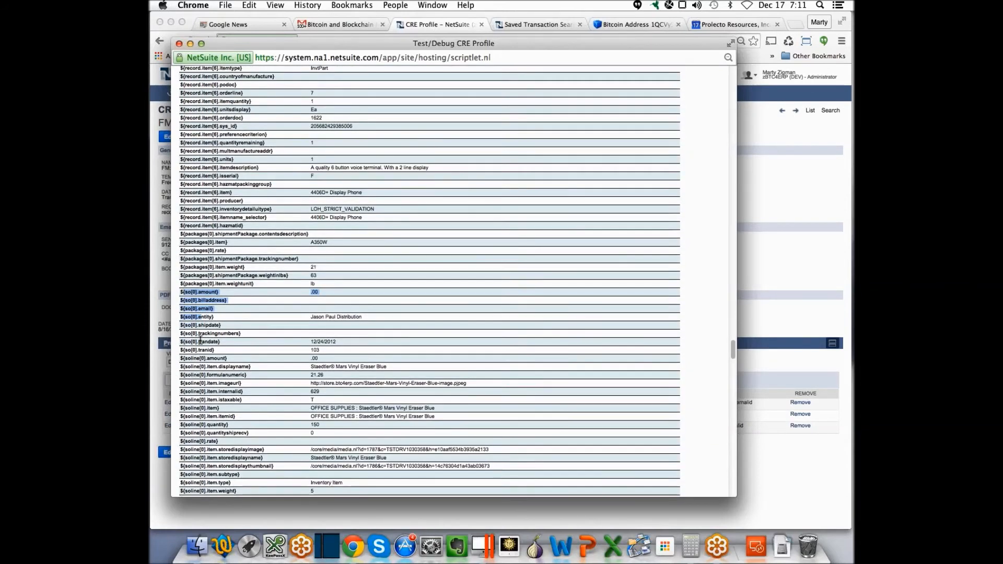
pyautogui.scroll(-3)
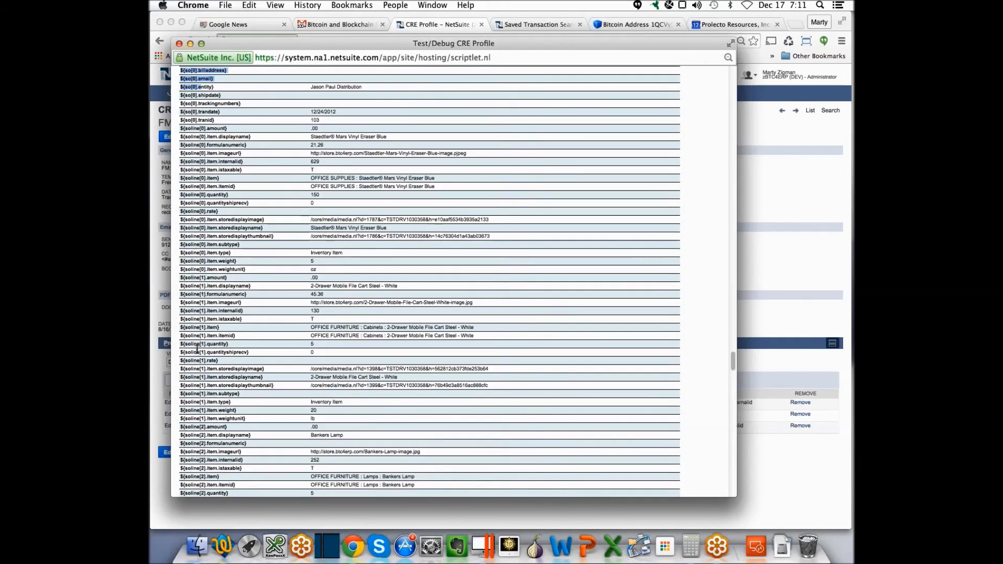
pyautogui.scroll(-3)
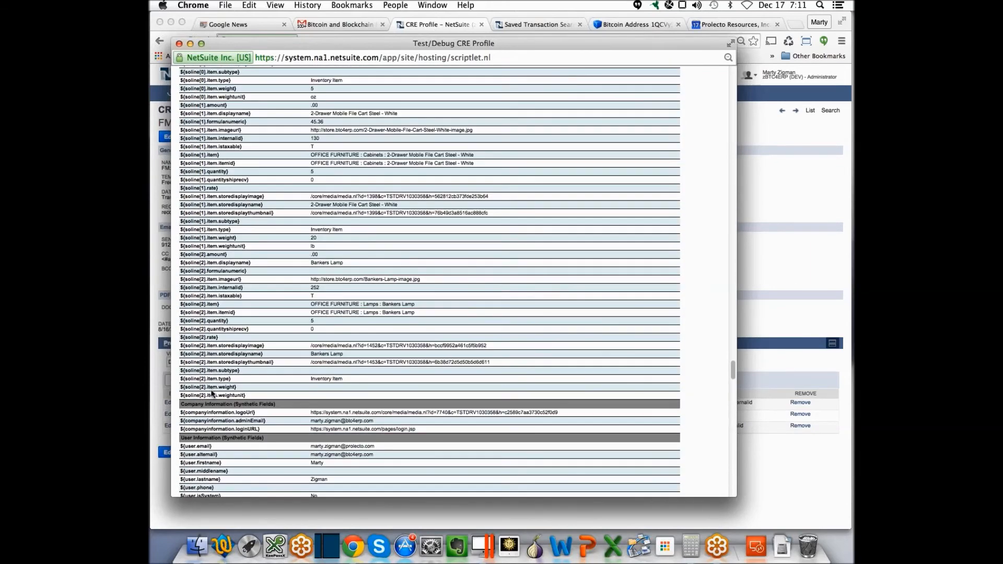
pyautogui.scroll(-3)
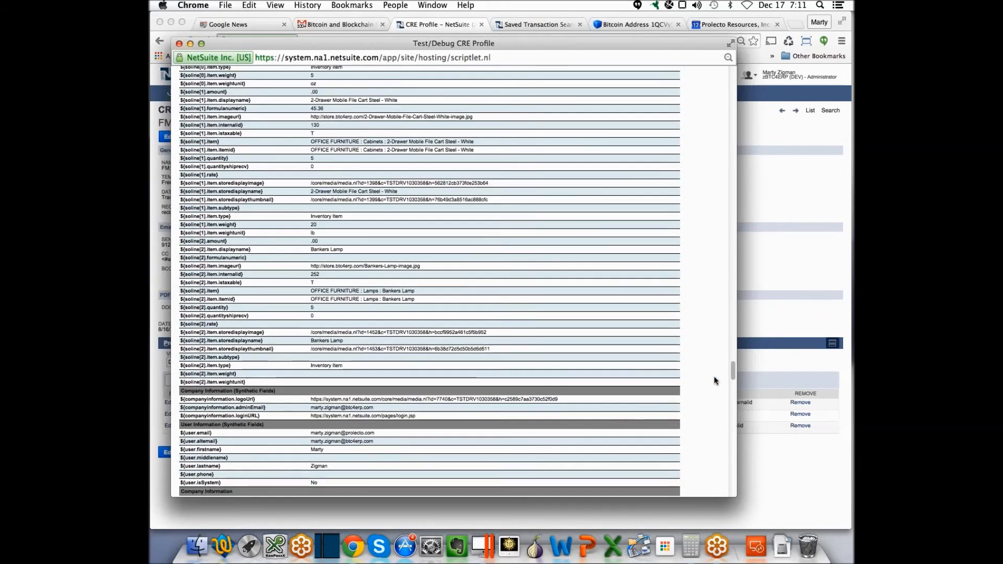
pyautogui.scroll(3)
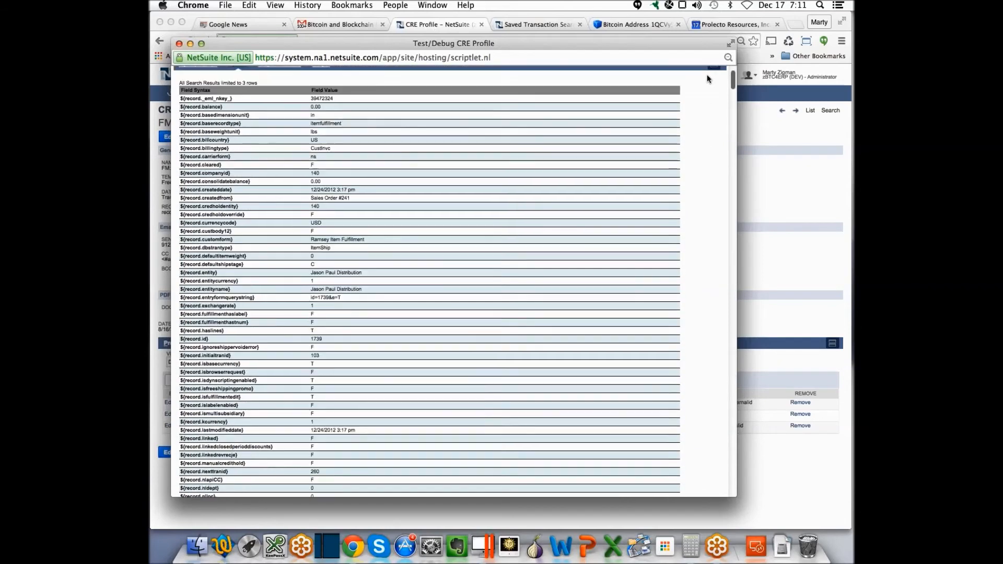
pyautogui.scroll(3)
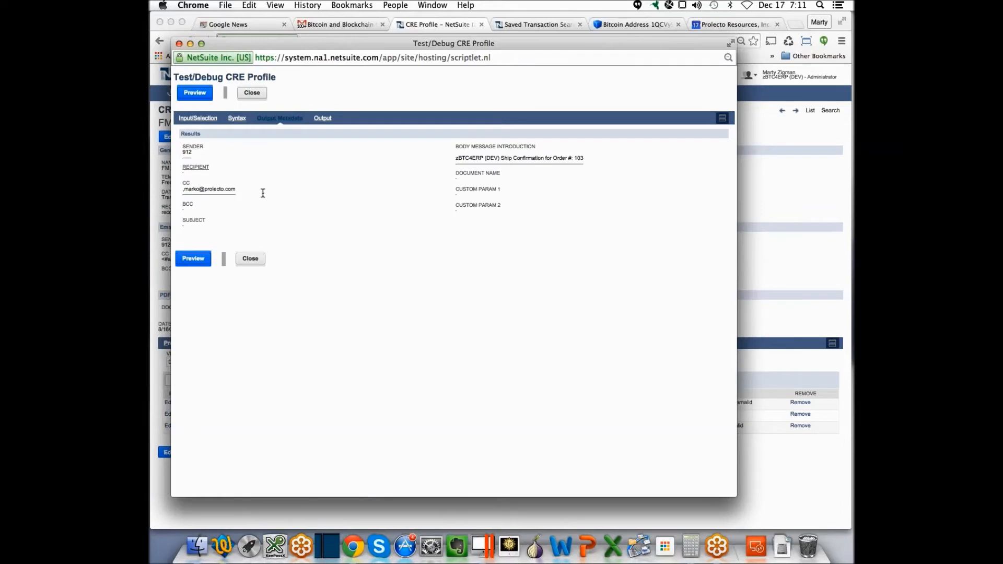
pyautogui.moveTo(552, 164)
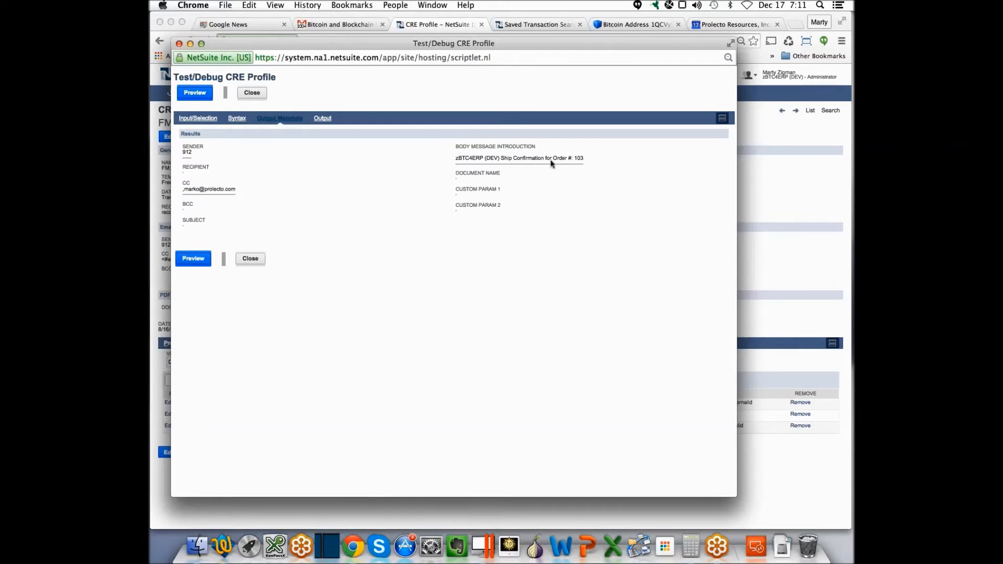
pyautogui.moveTo(333, 190)
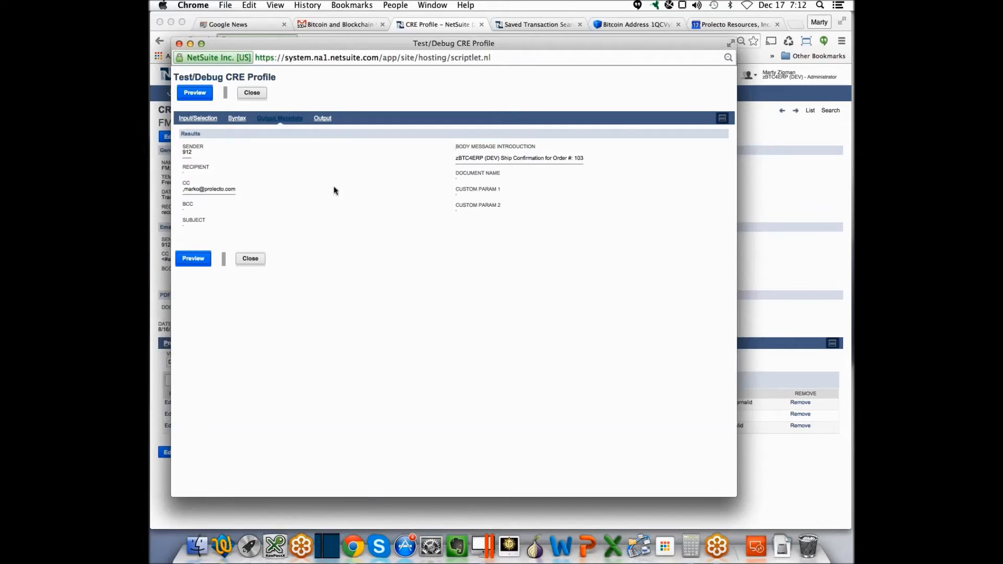
pyautogui.moveTo(324, 183)
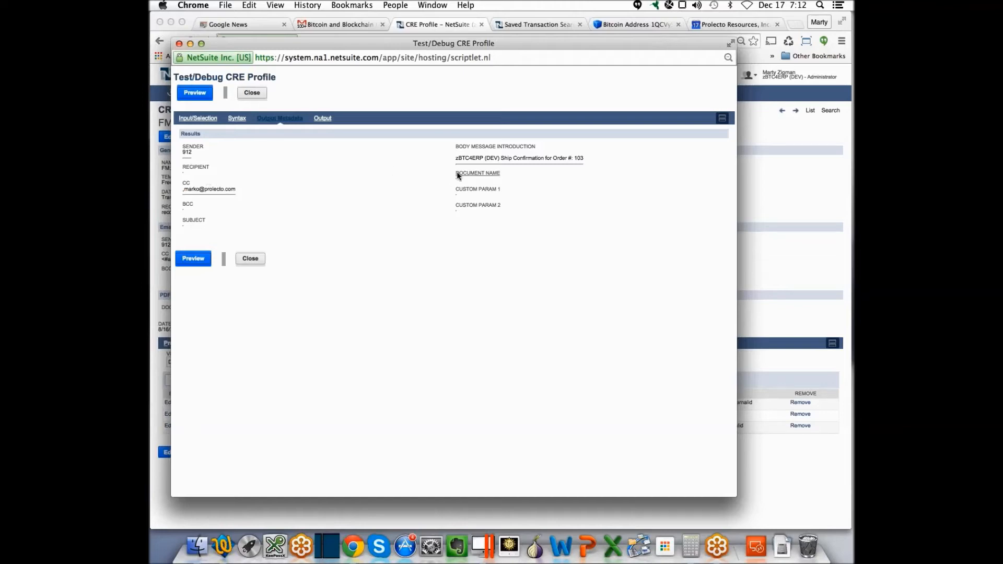
# View the Output of the generated Ship Confirmation email for Item Fulfillment 103 with its items table.
pyautogui.click(323, 118)
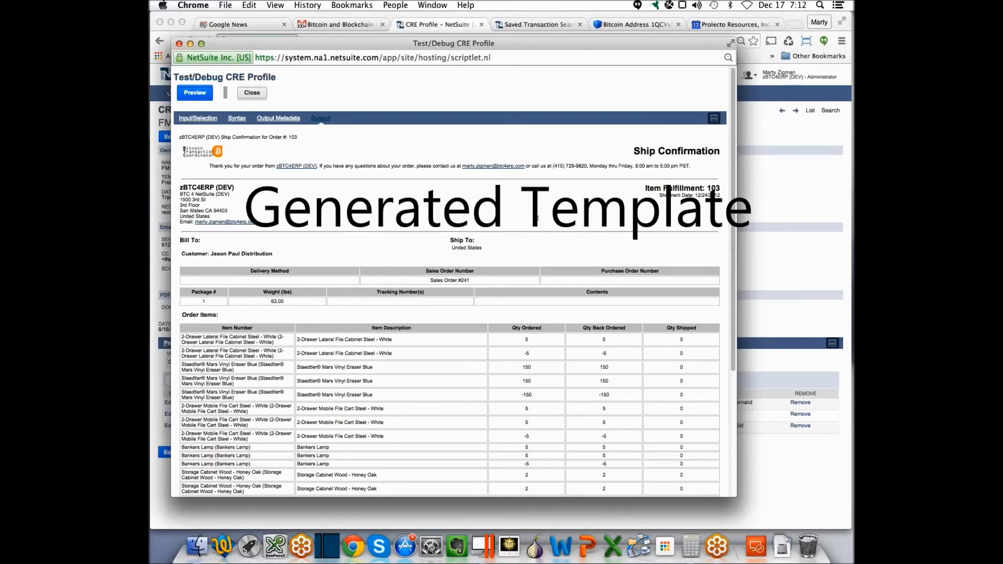
pyautogui.moveTo(249, 321)
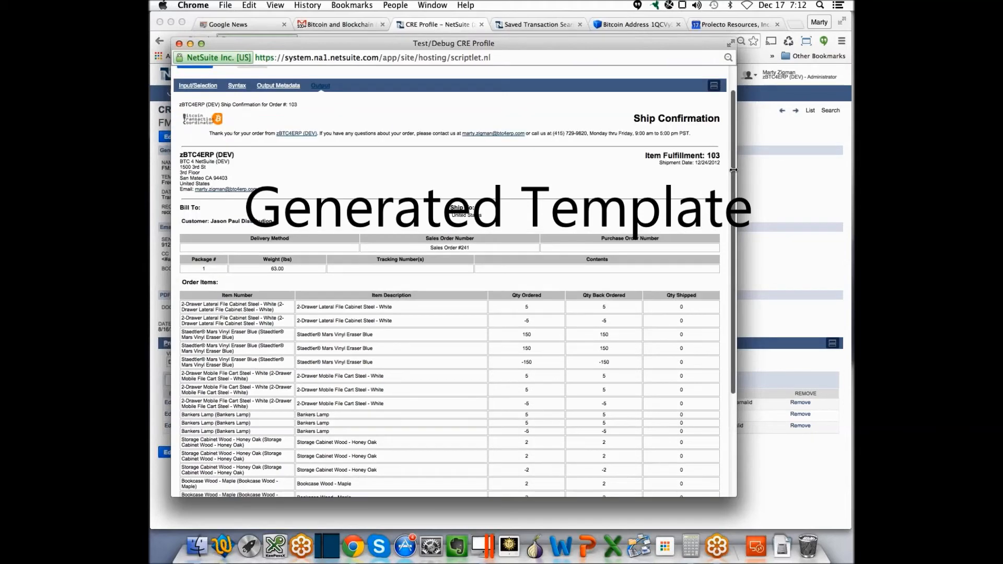
pyautogui.scroll(-3)
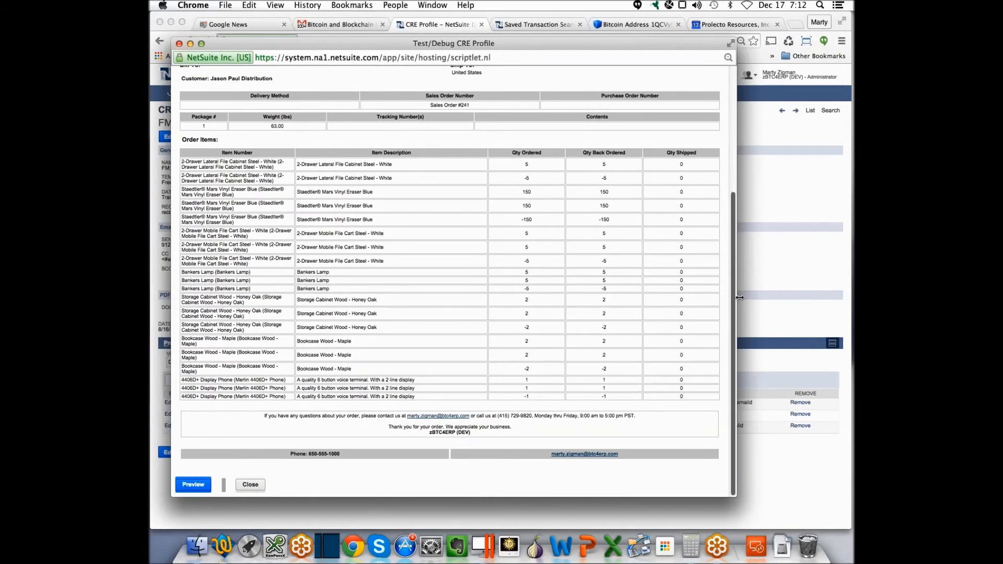
pyautogui.scroll(3)
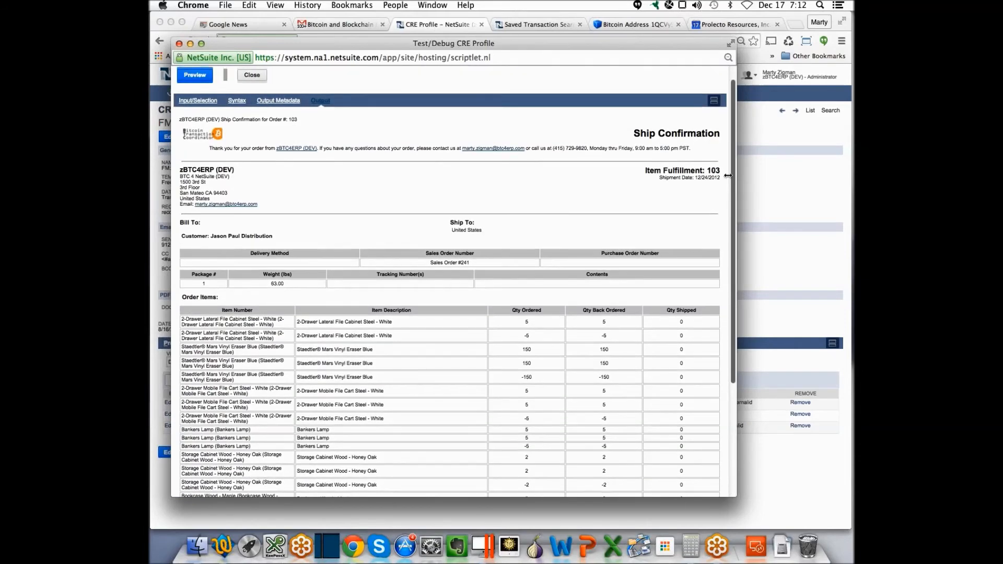
pyautogui.scroll(3)
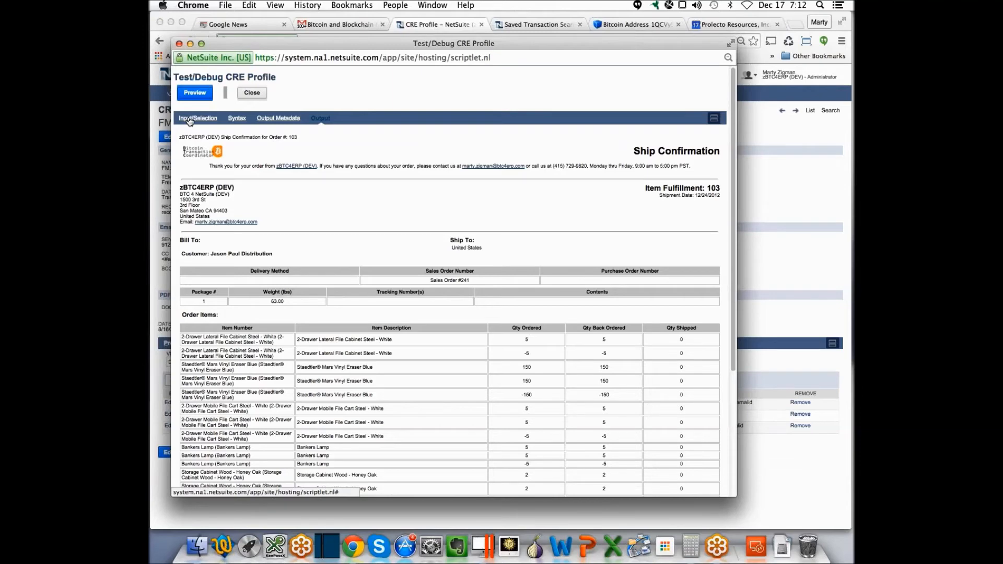
# Return to the template body and change the header span 'Ship Confirmation' to 'Shipping Confirmation'.
pyautogui.click(198, 118)
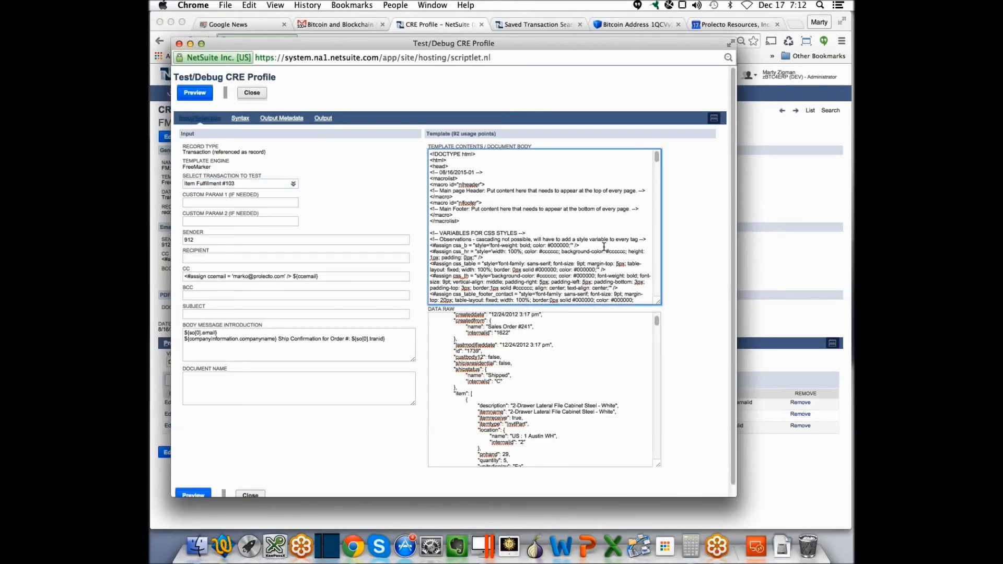
pyautogui.scroll(-3)
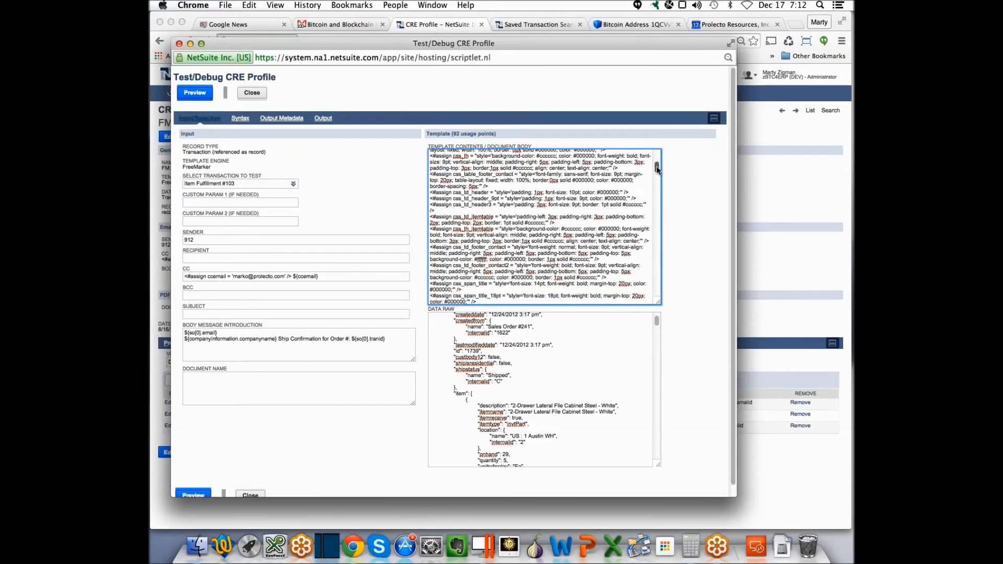
pyautogui.scroll(-3)
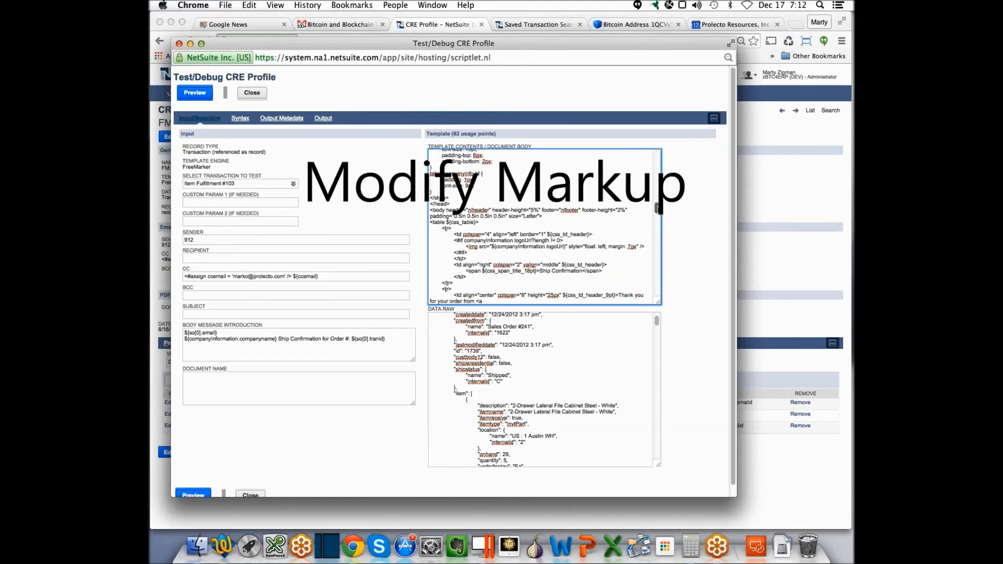
pyautogui.scroll(-3)
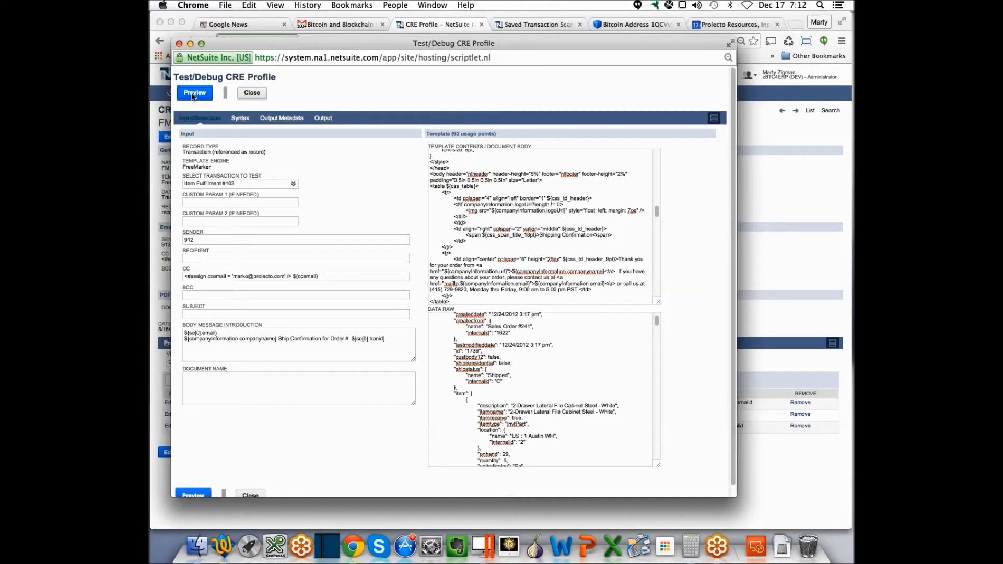
# Preview the edited template so Item Fulfillment 103 renders with the 'Shipping Confirmation' header.
pyautogui.click(195, 93)
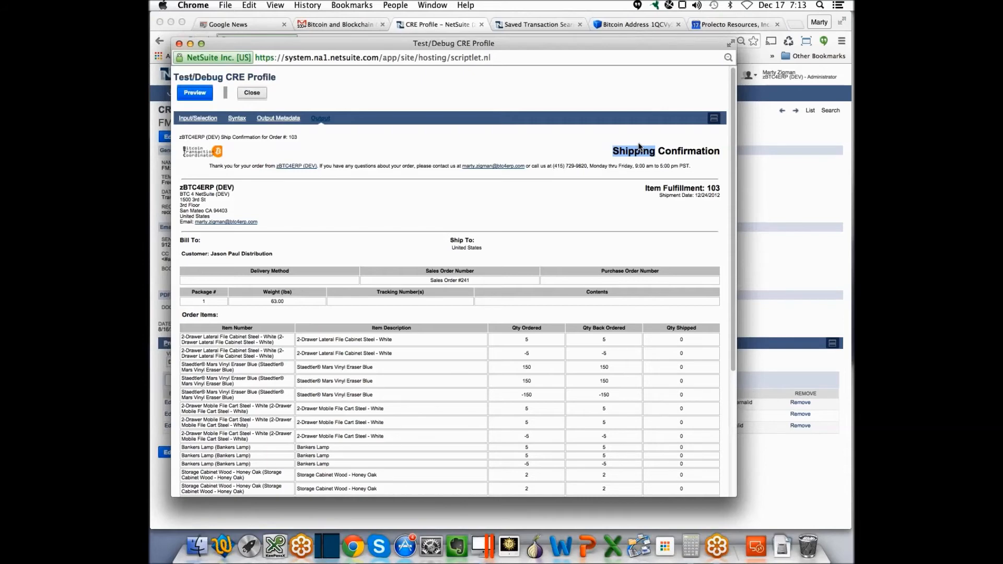
pyautogui.moveTo(605, 245)
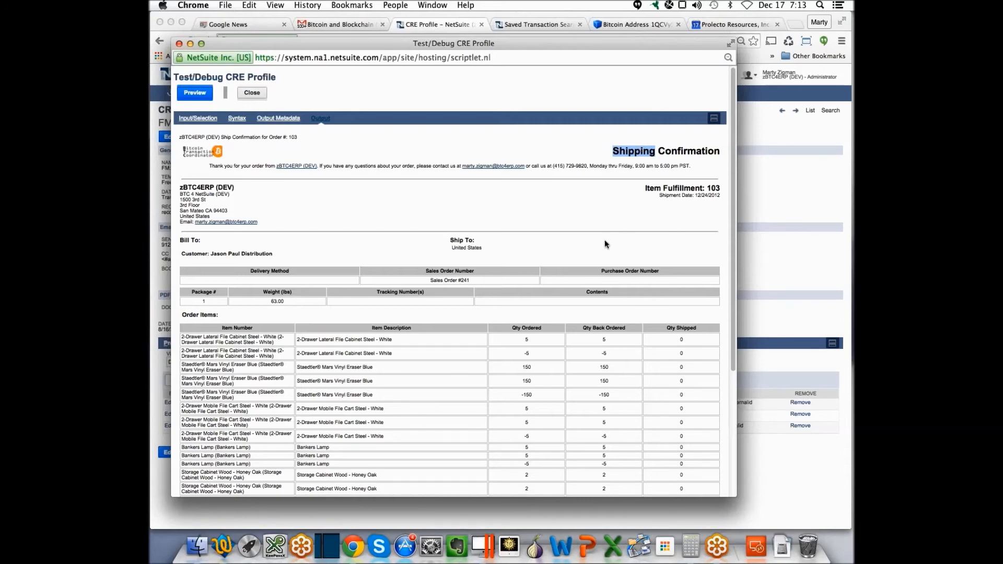
pyautogui.moveTo(638, 239)
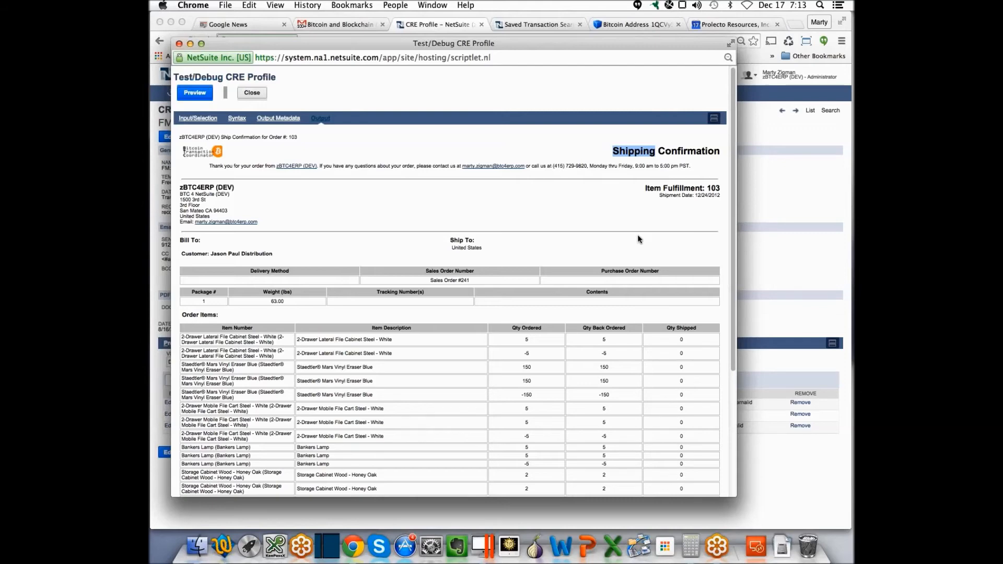
pyautogui.moveTo(229, 96)
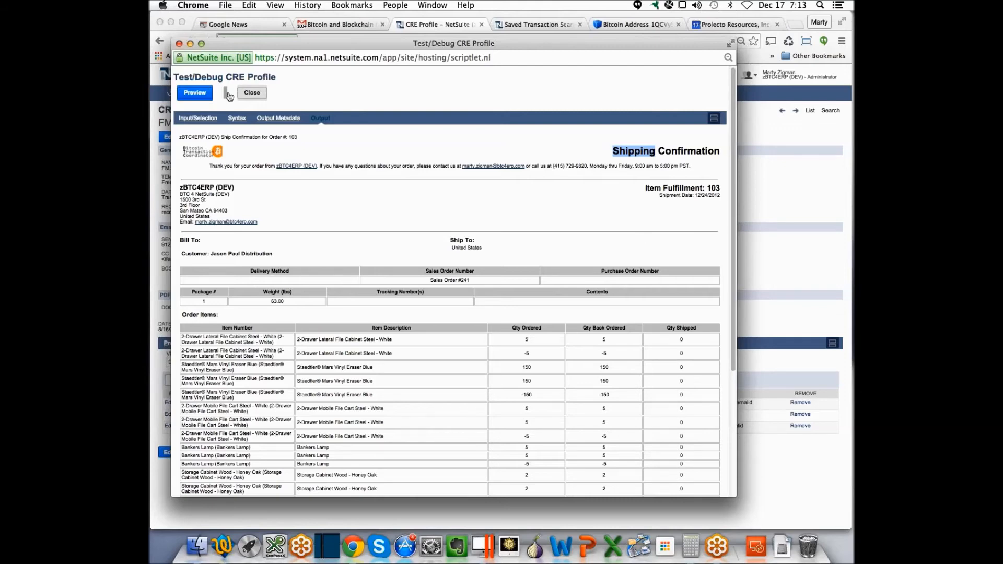
# Close the Test/Debug window, returning to the FM: Sample Ship Confirmation Email profile record.
pyautogui.click(251, 92)
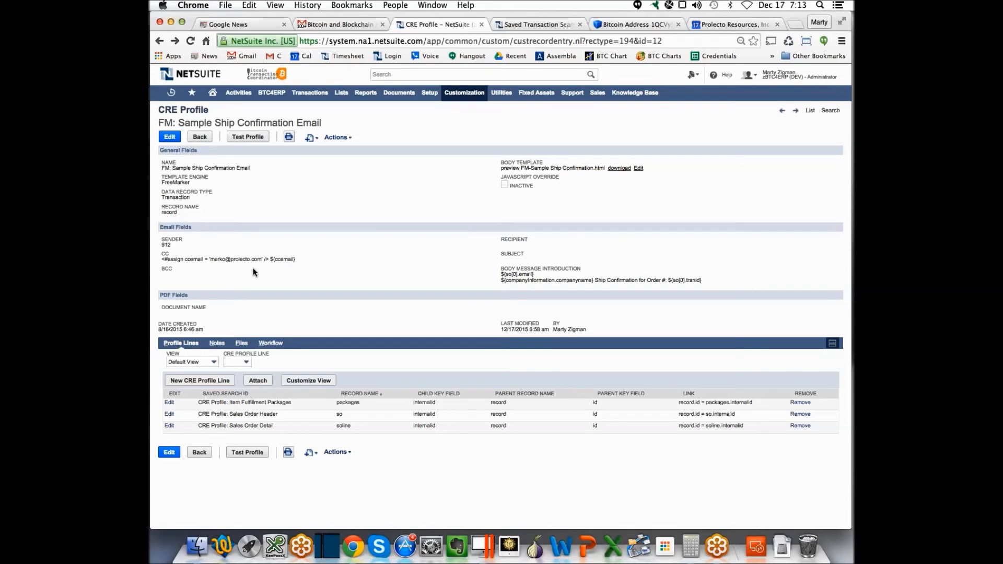
pyautogui.moveTo(383, 229)
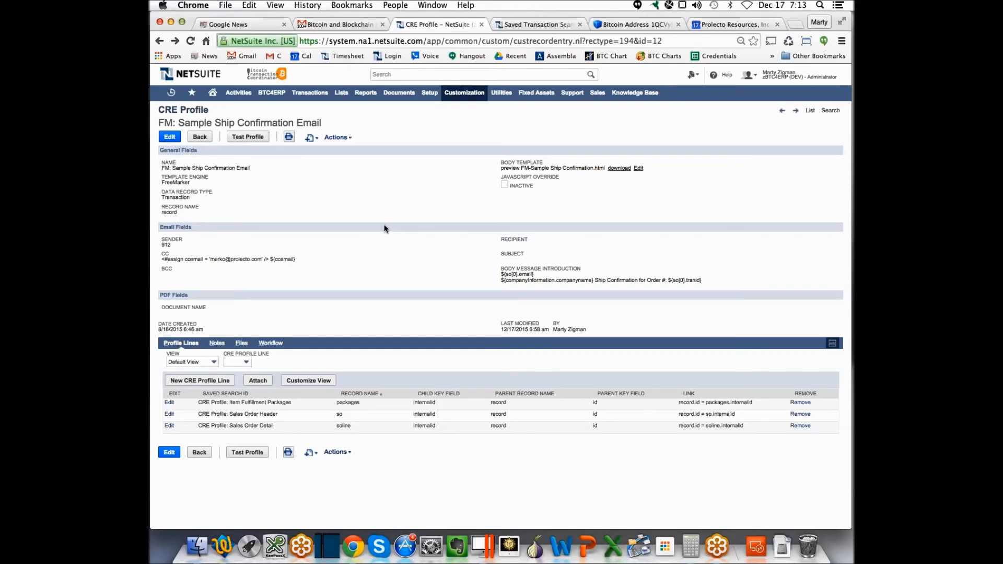
pyautogui.moveTo(294, 136)
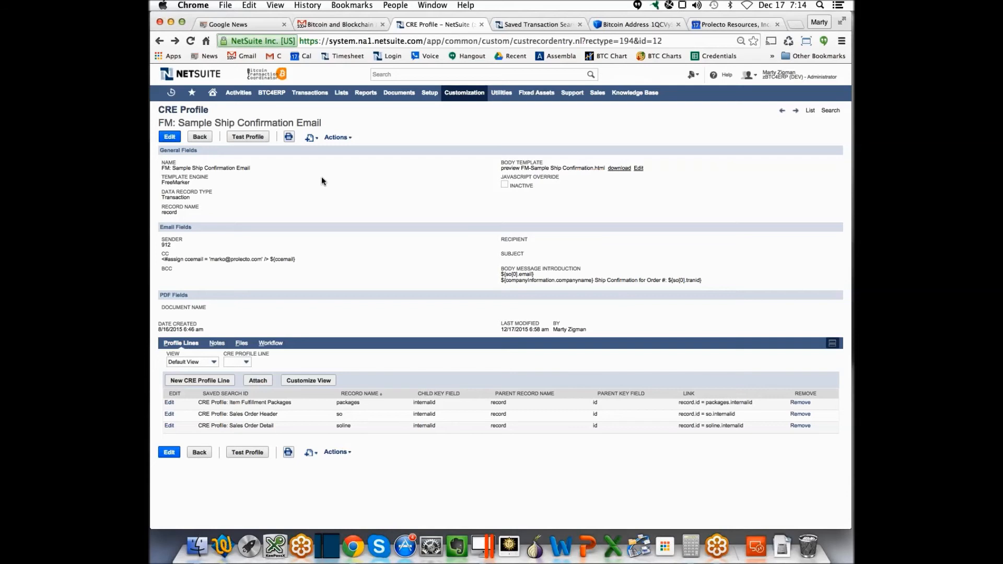
# Via Customization > Scripting > Workflows, open the CRE Profile Sample Ship Confirmation workflow for editing.
pyautogui.click(464, 92)
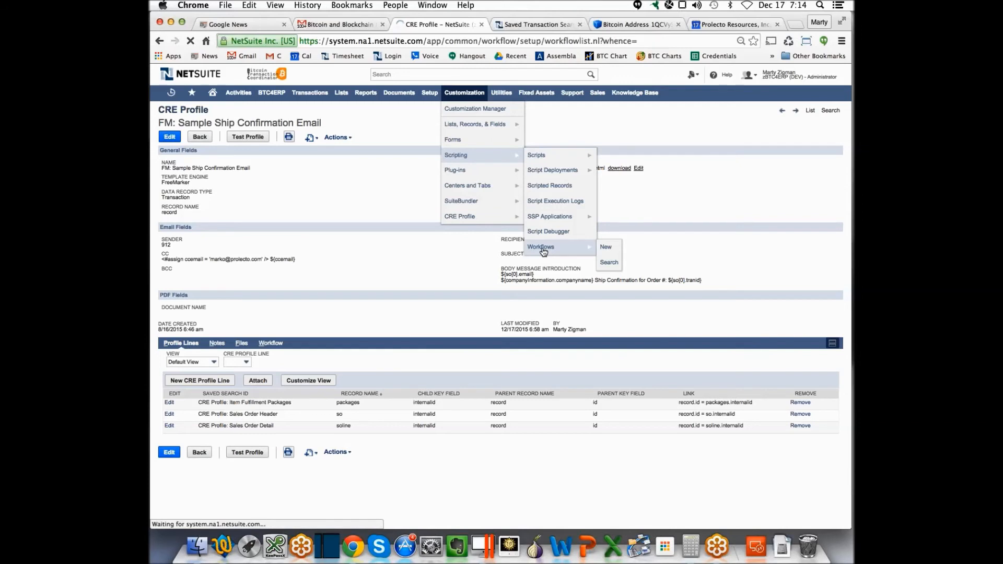
pyautogui.click(608, 262)
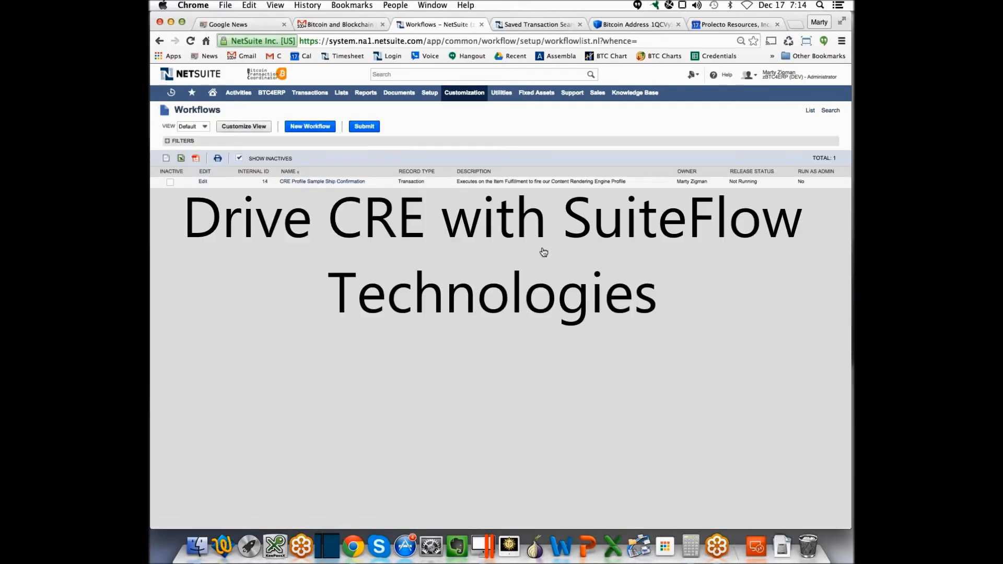
pyautogui.moveTo(524, 187)
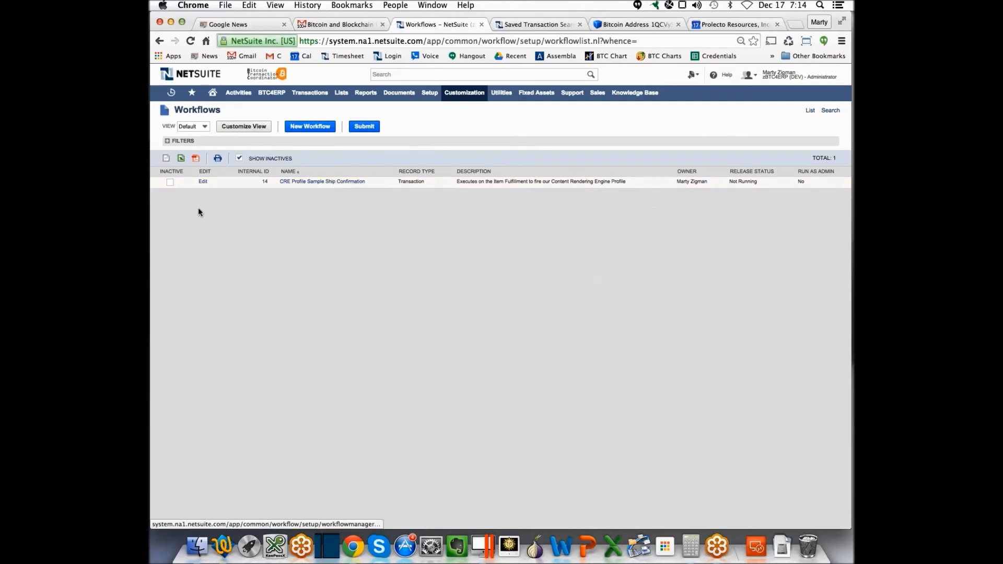
pyautogui.click(322, 181)
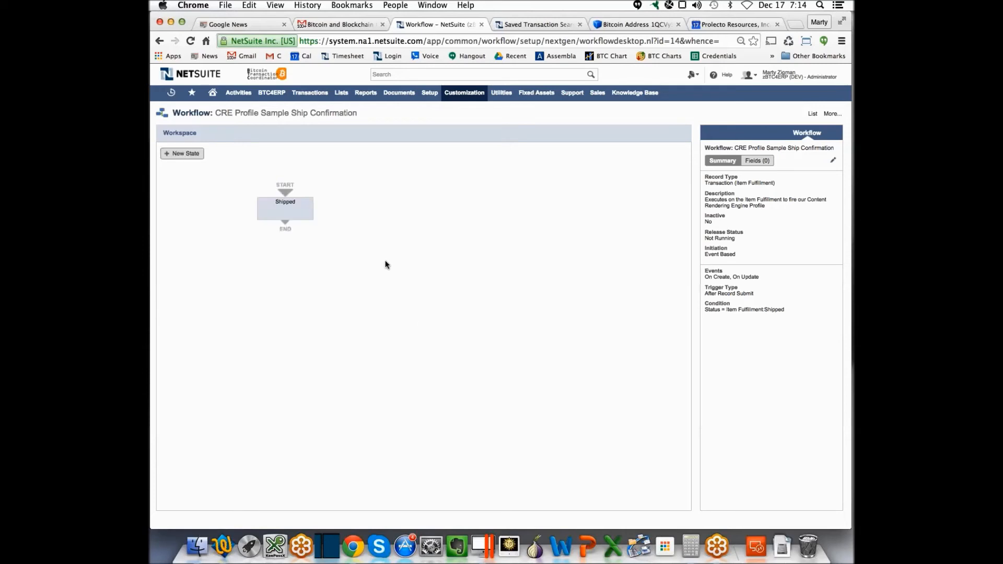
# Open the Shipped state's custom action and inspect its CRE Profile parameter, FM: Sample Ship Confirmation Email.
pyautogui.click(284, 208)
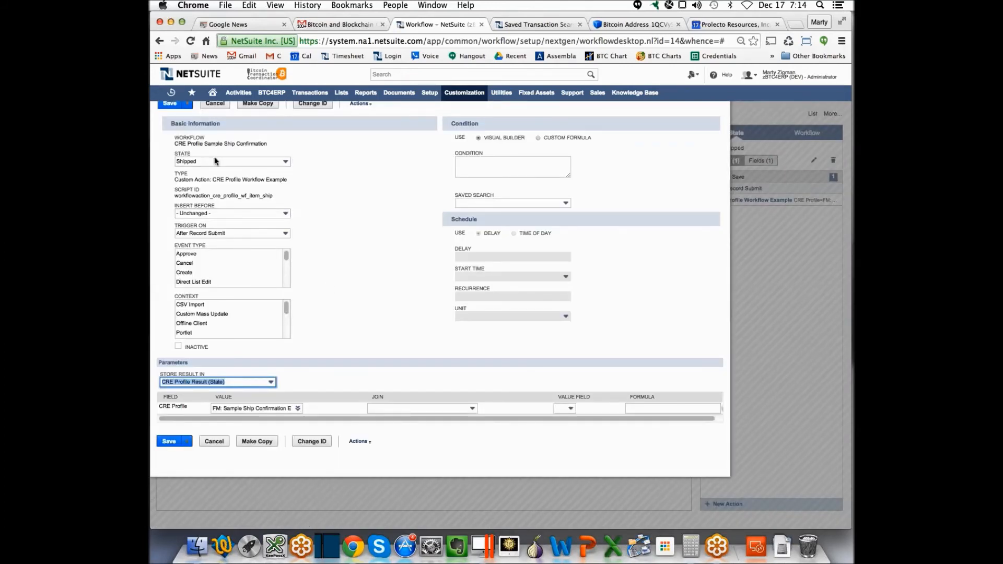
pyautogui.moveTo(218, 426)
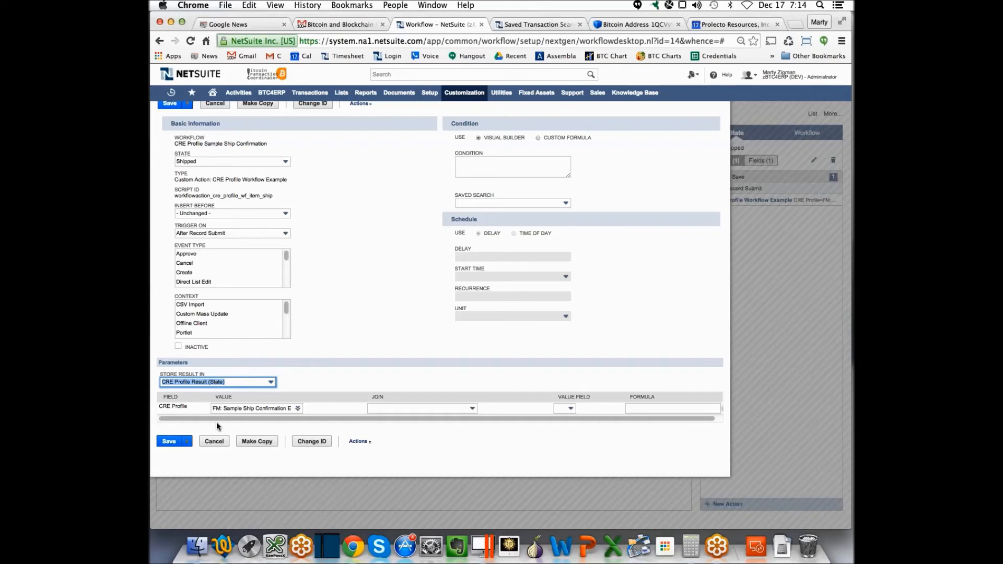
pyautogui.moveTo(304, 320)
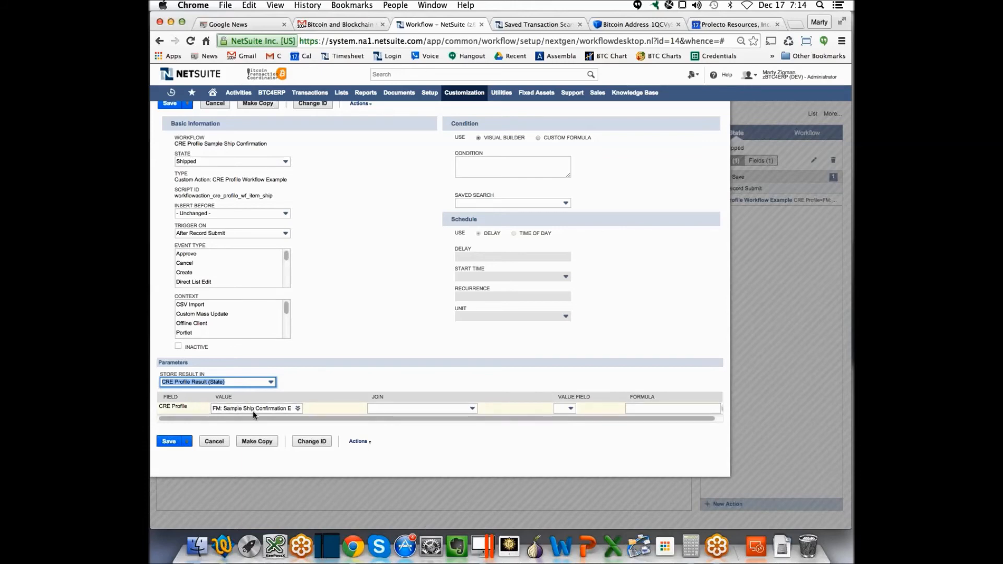
pyautogui.click(256, 409)
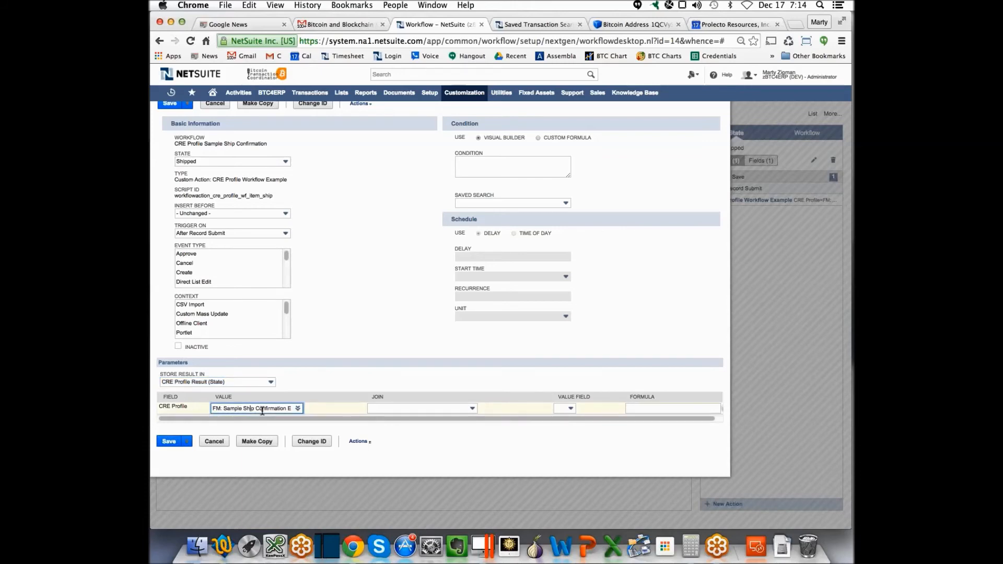
pyautogui.click(296, 408)
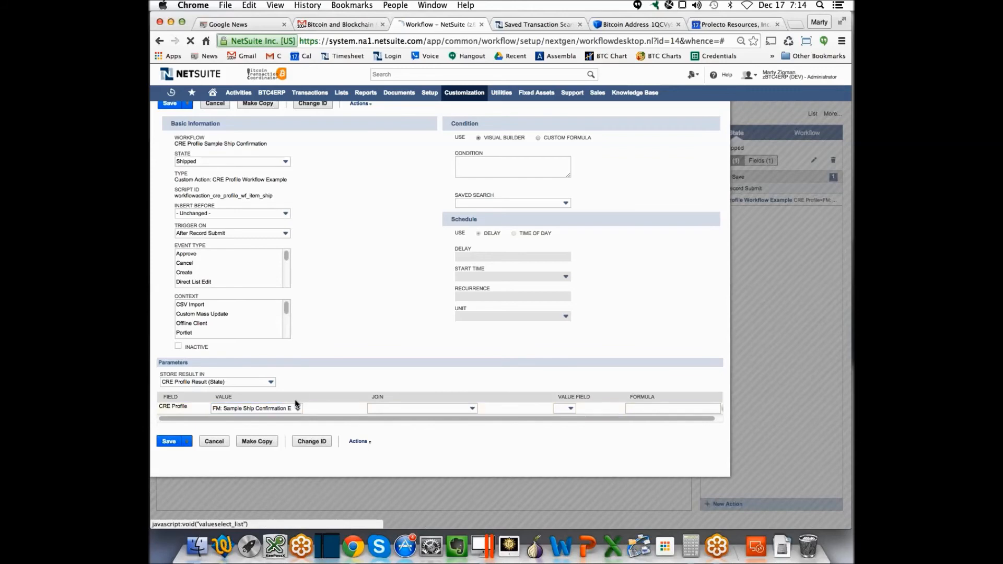
# Close the action form, leaving the Shipped state listing the CRE Profile Workflow Example action.
pyautogui.click(297, 409)
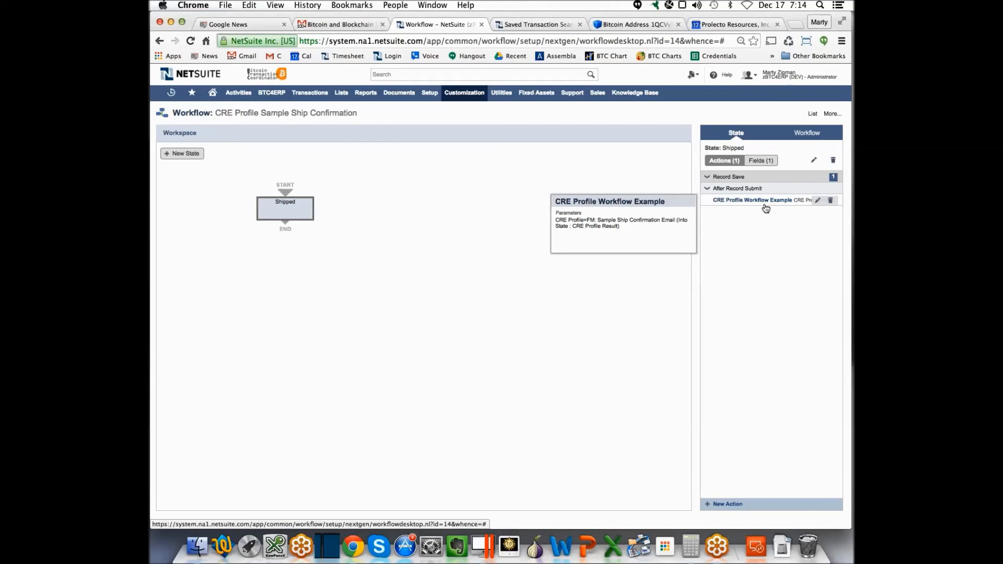
pyautogui.moveTo(761, 215)
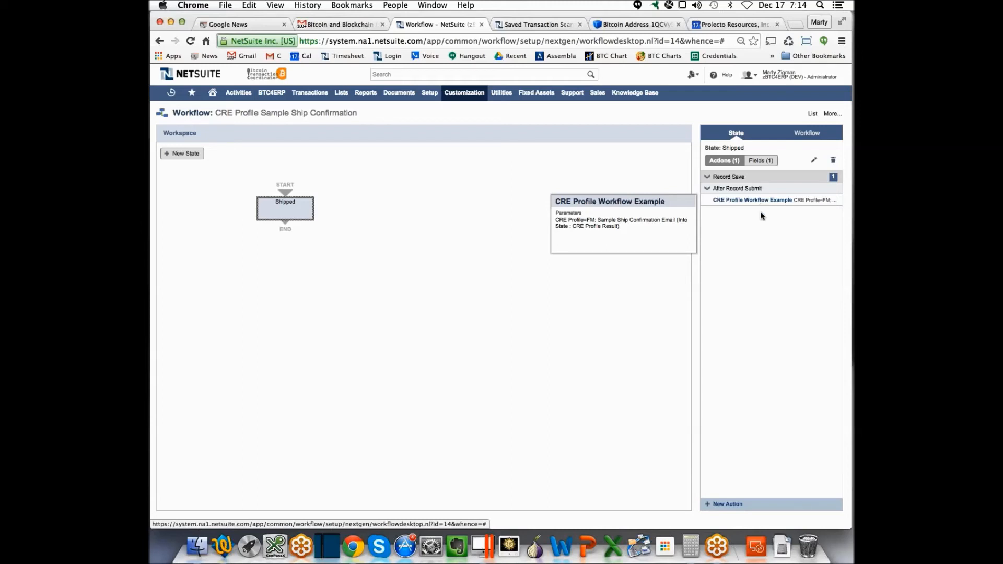
pyautogui.moveTo(736, 222)
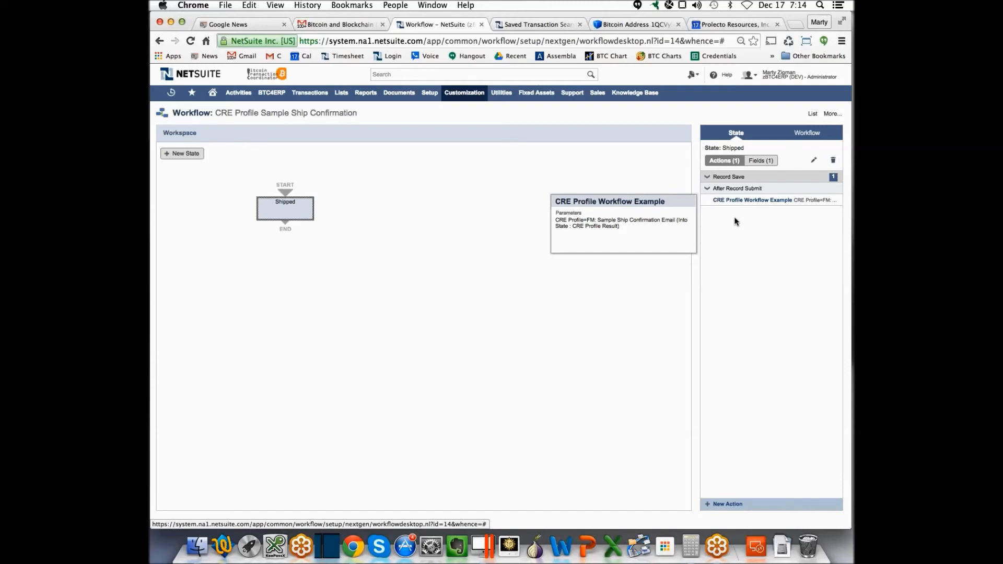
pyautogui.moveTo(745, 237)
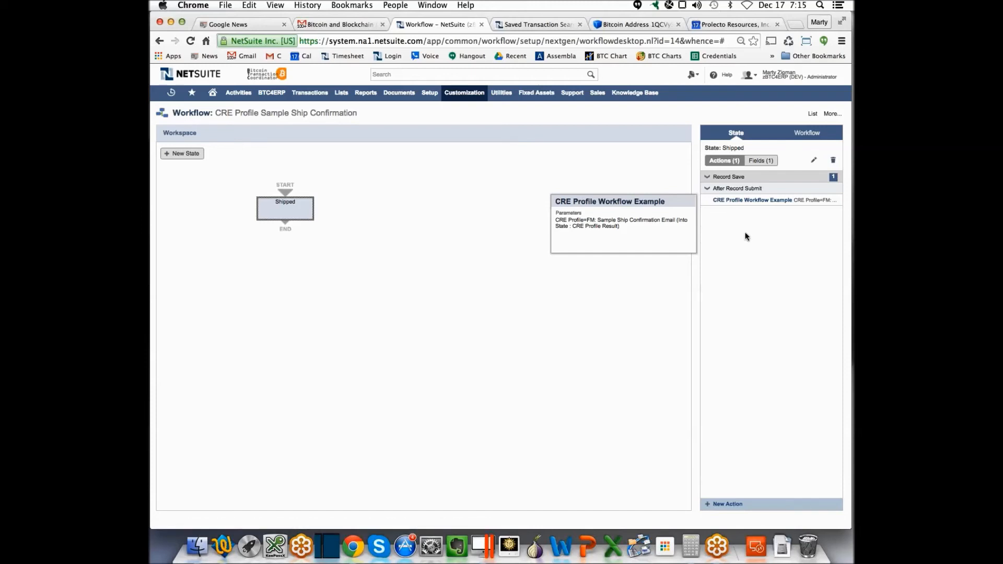
pyautogui.moveTo(716, 234)
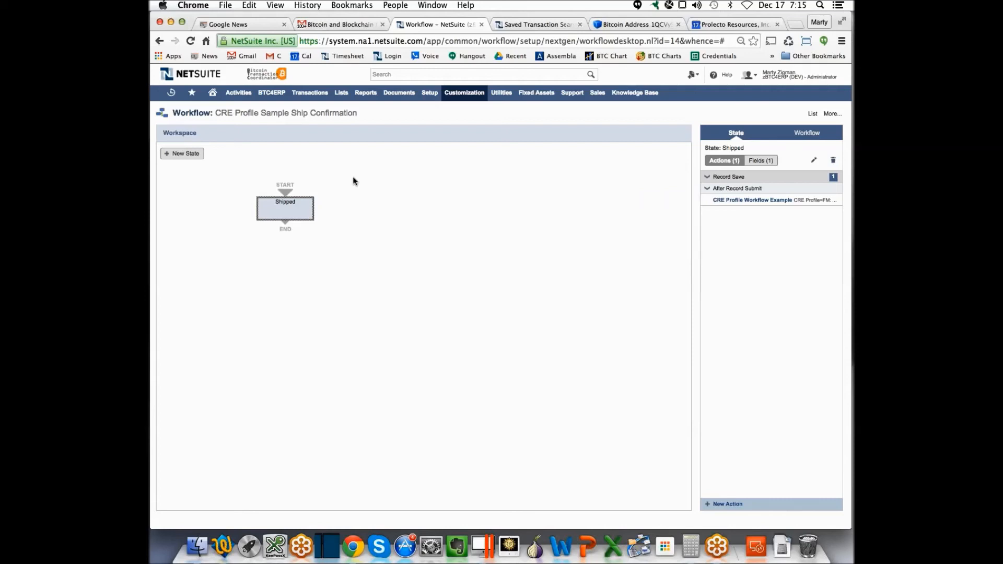
pyautogui.moveTo(394, 175)
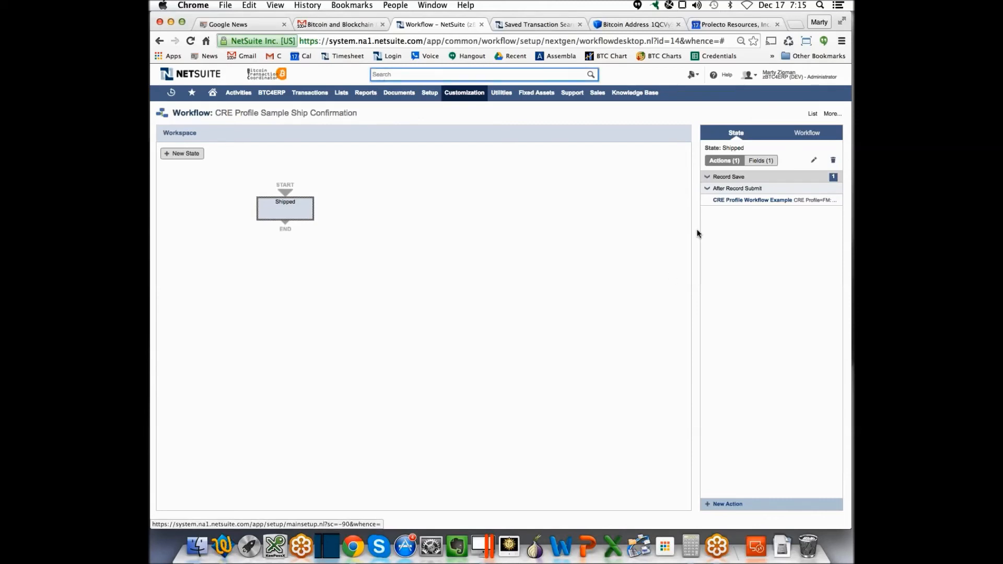
pyautogui.moveTo(641, 235)
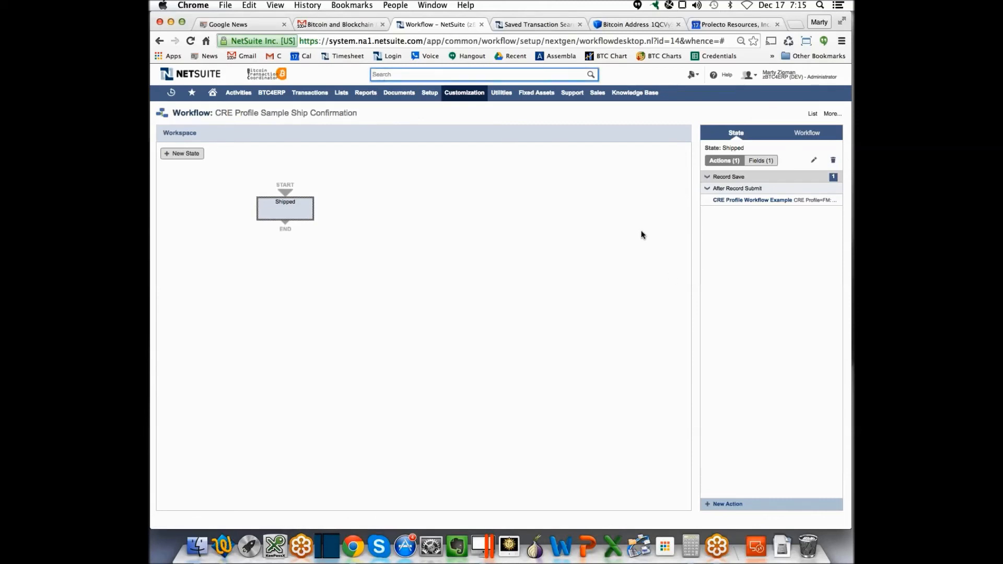